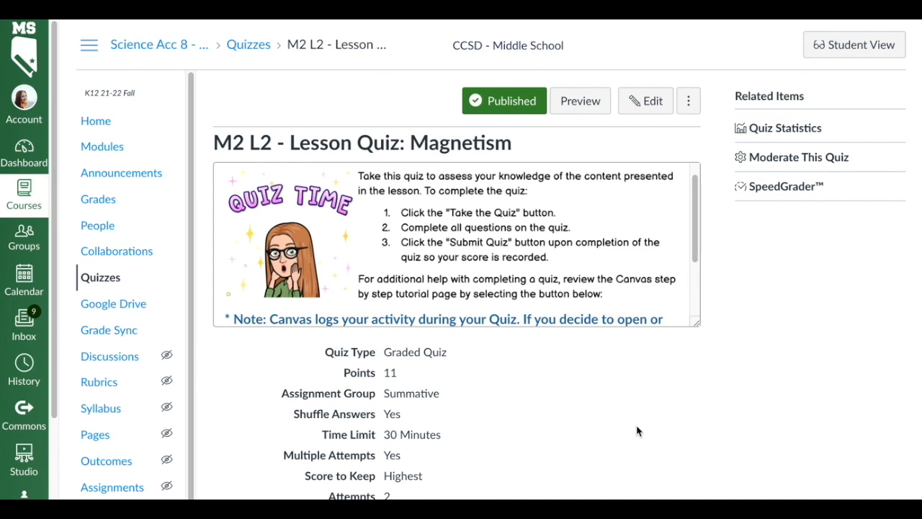
pyautogui.moveTo(617, 429)
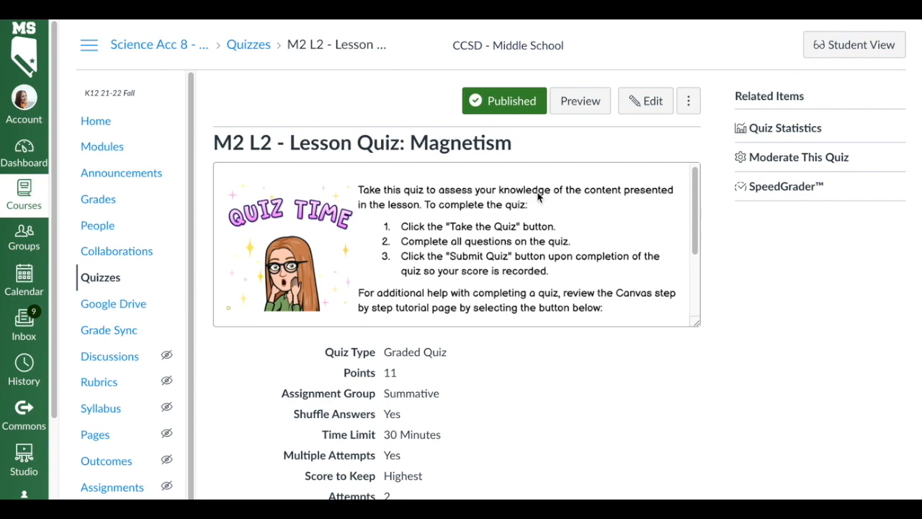
pyautogui.moveTo(703, 201)
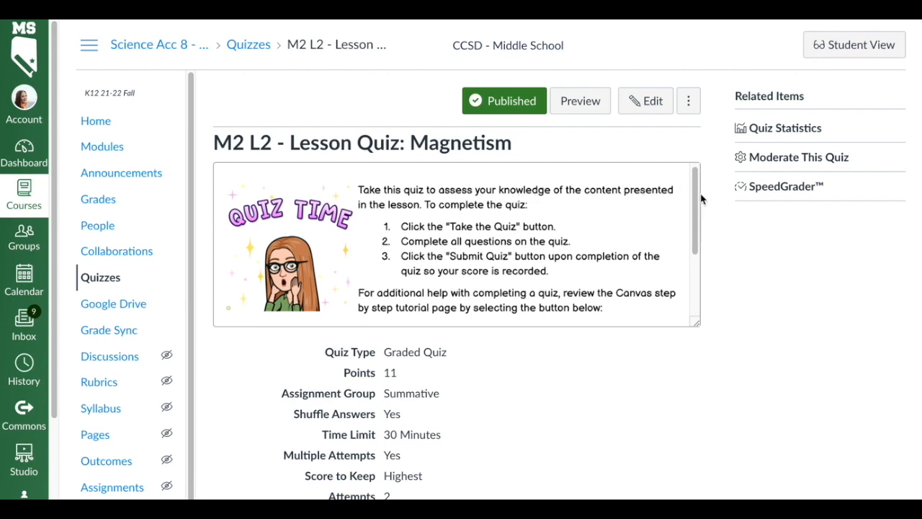
# Scroll the Magnetism quiz page and highlight the note about Canvas logging quiz activity.
pyautogui.scroll(-3)
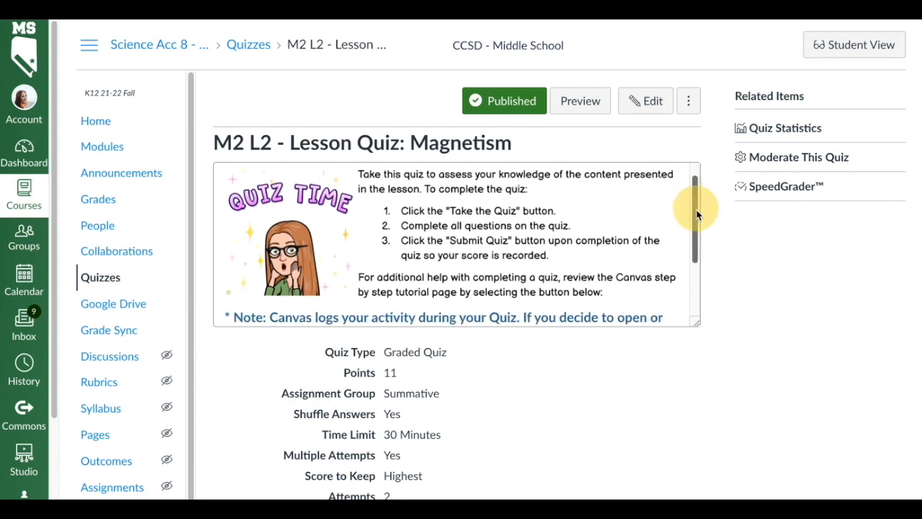
pyautogui.scroll(-3)
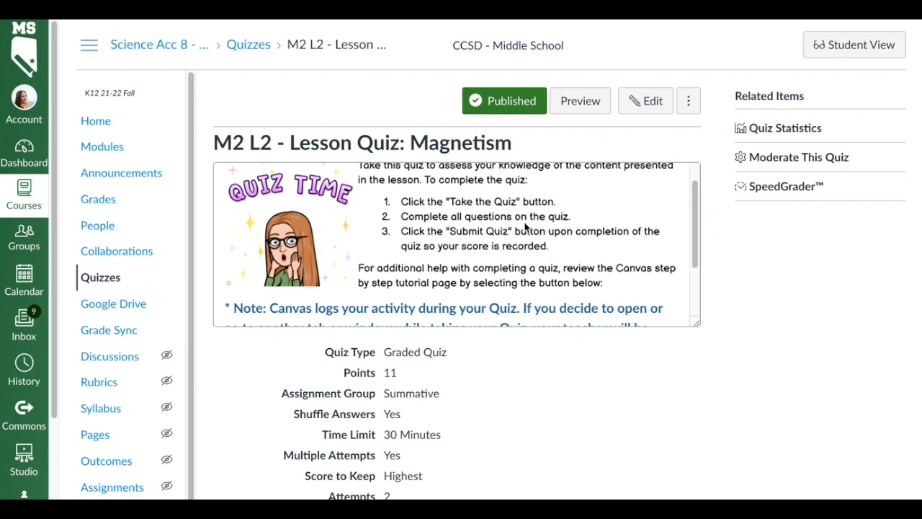
pyautogui.moveTo(446, 243)
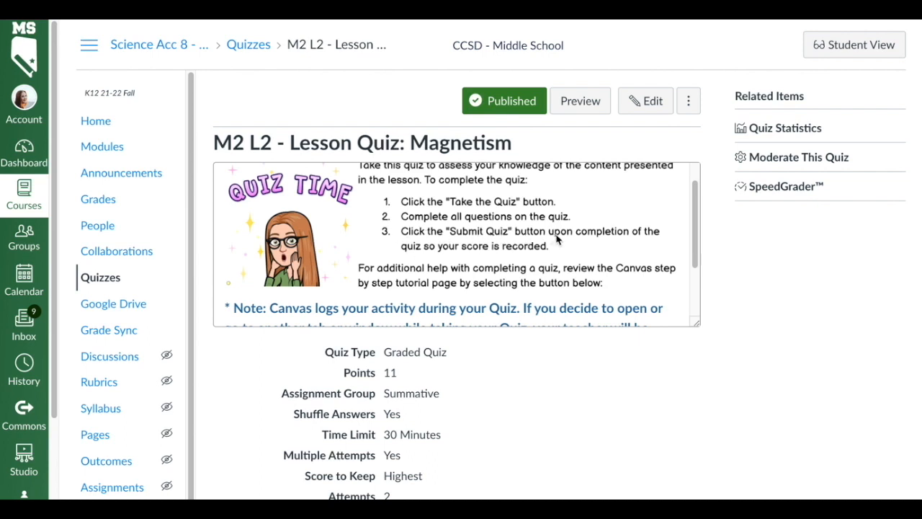
pyautogui.moveTo(435, 260)
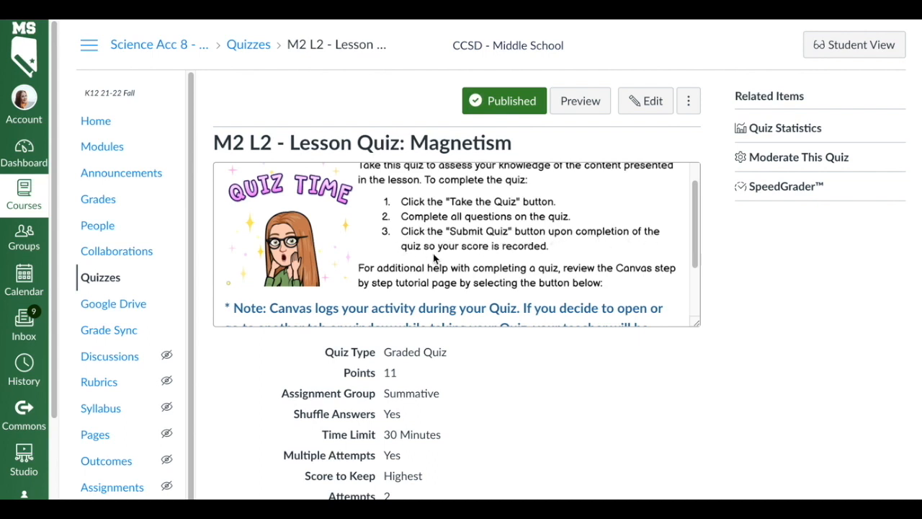
pyautogui.scroll(-3)
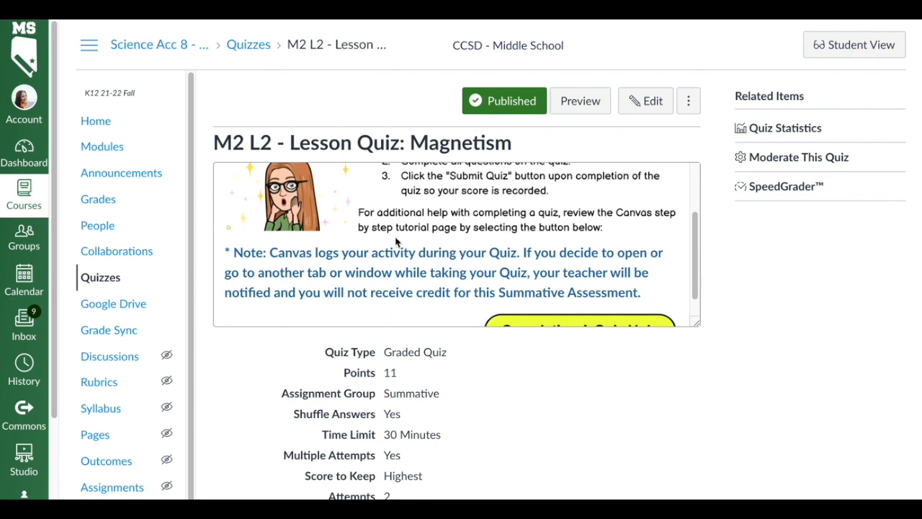
pyautogui.scroll(-3)
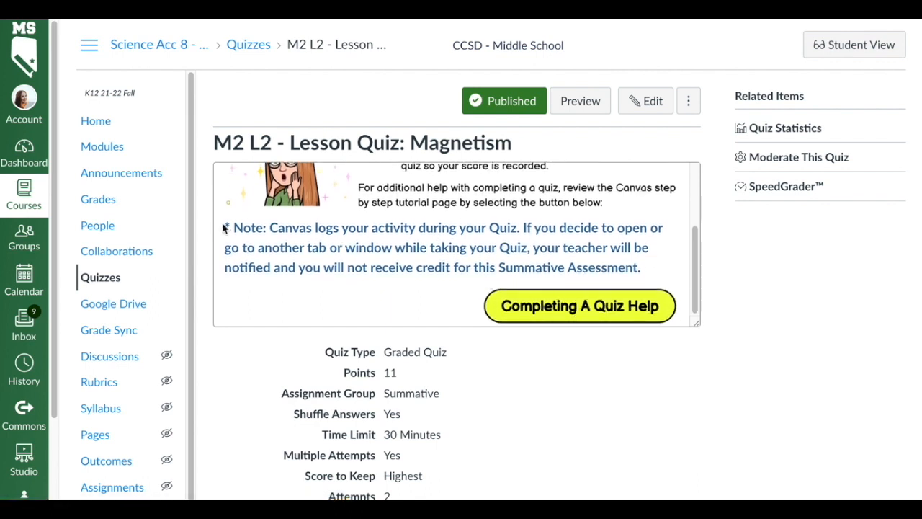
pyautogui.moveTo(225, 227); pyautogui.dragTo(640, 266)
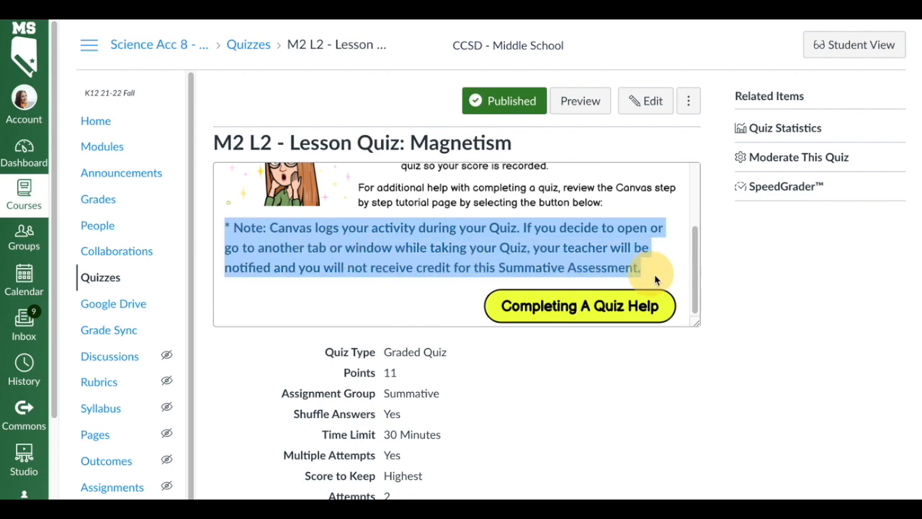
pyautogui.moveTo(752, 301)
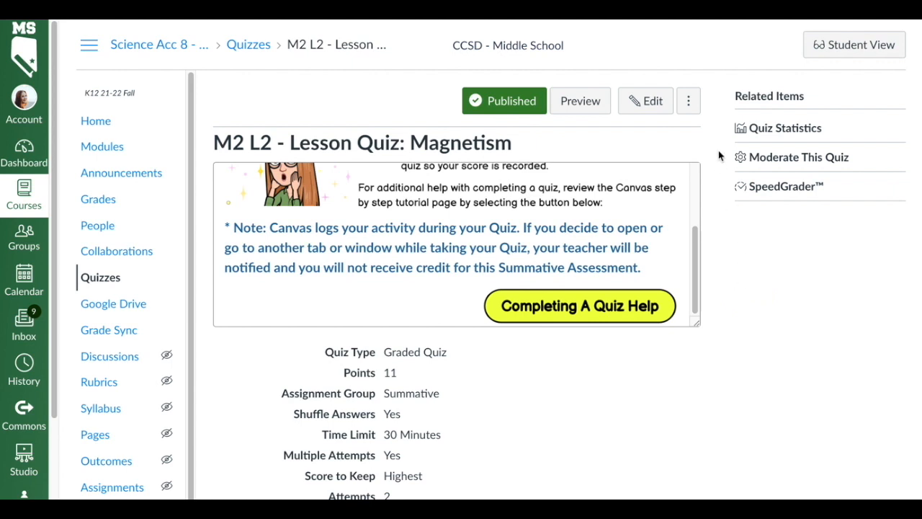
# Show the students' quiz results and review the action log for attempt 1.
pyautogui.click(689, 101)
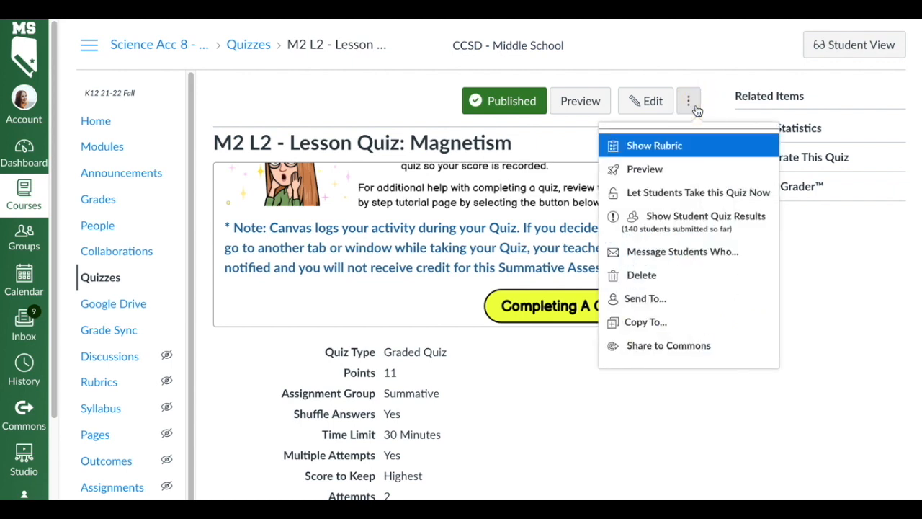
pyautogui.moveTo(697, 222)
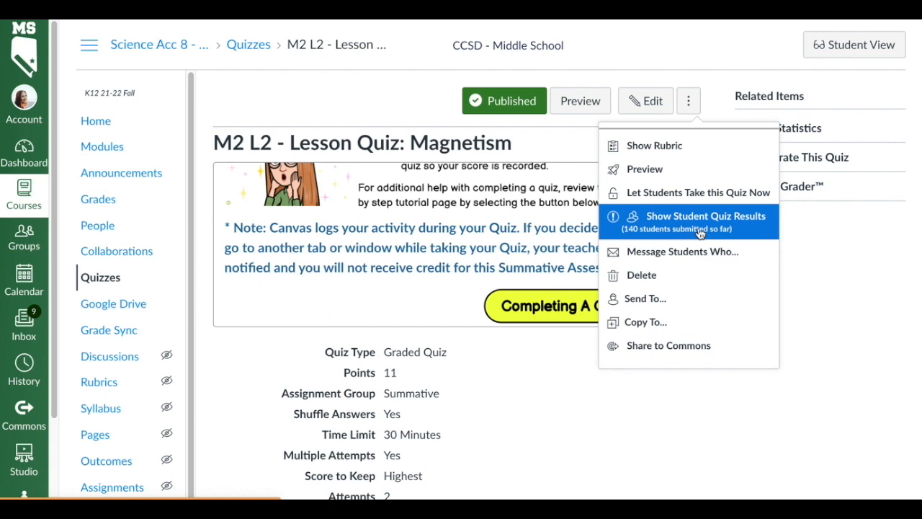
pyautogui.click(707, 216)
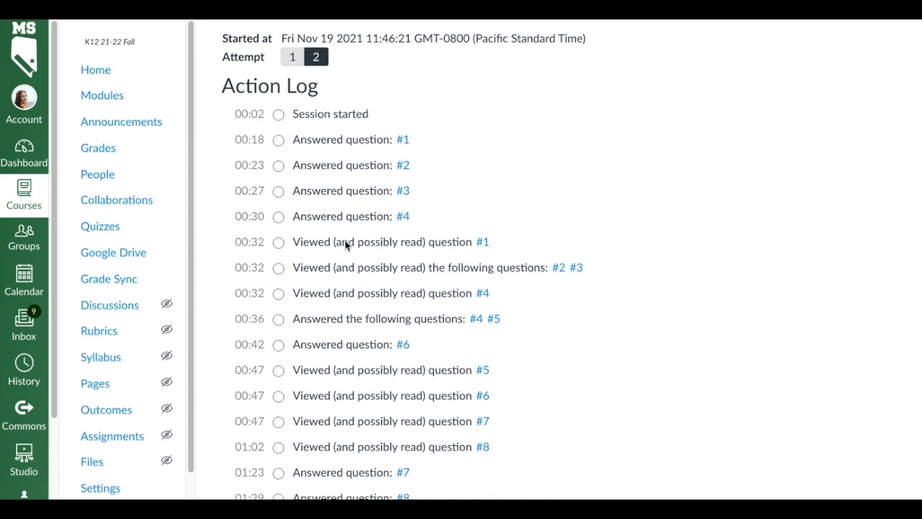
pyautogui.scroll(-3)
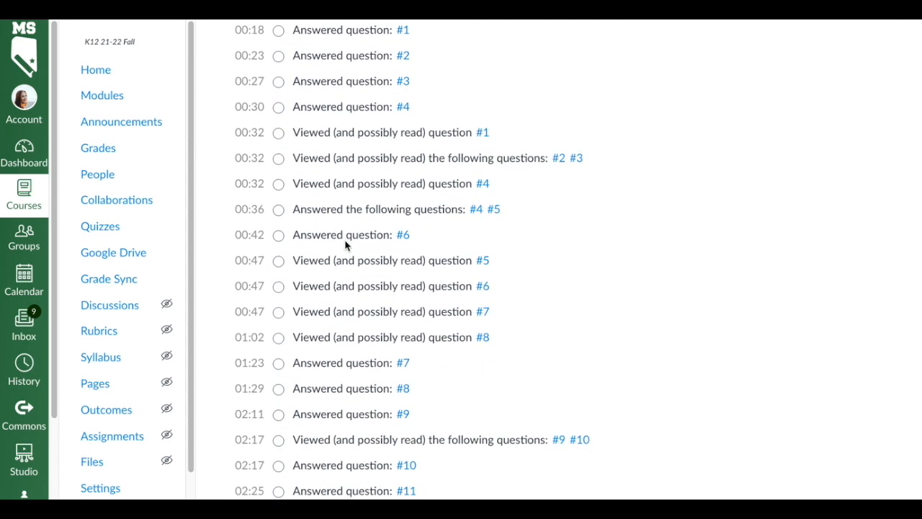
pyautogui.scroll(-3)
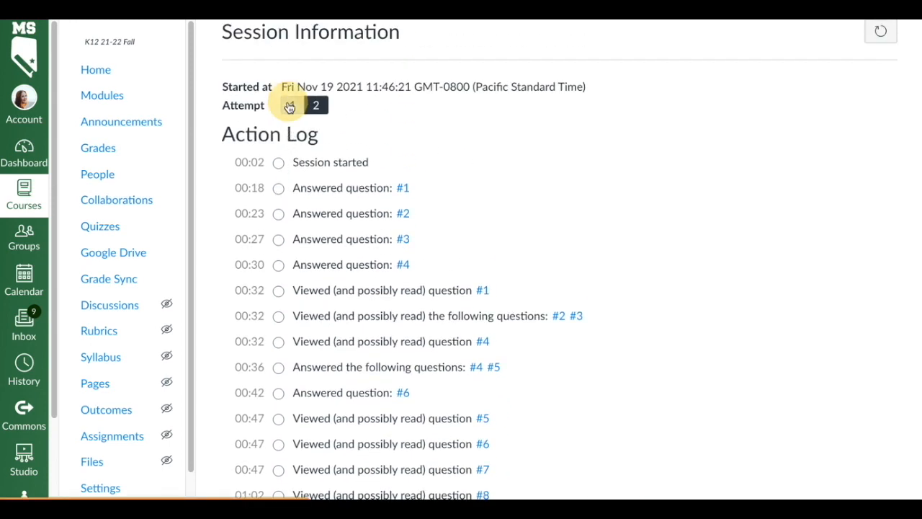
pyautogui.click(293, 104)
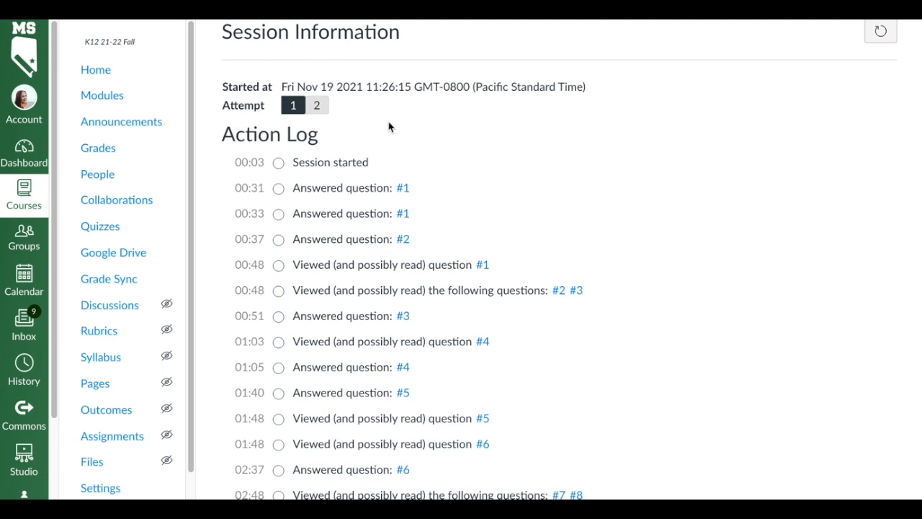
pyautogui.scroll(-3)
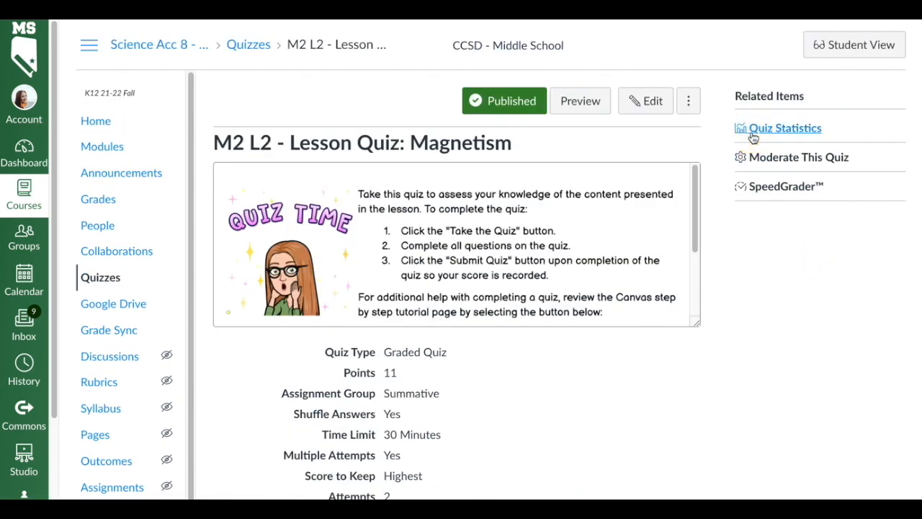
# Bring up Quiz Statistics and scroll through the summary with its 96% average and question breakdowns.
pyautogui.click(785, 127)
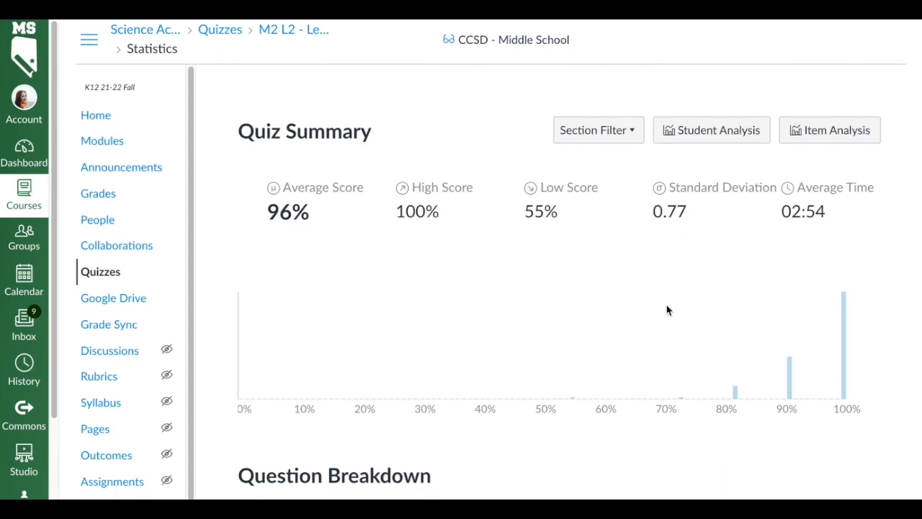
pyautogui.moveTo(865, 254)
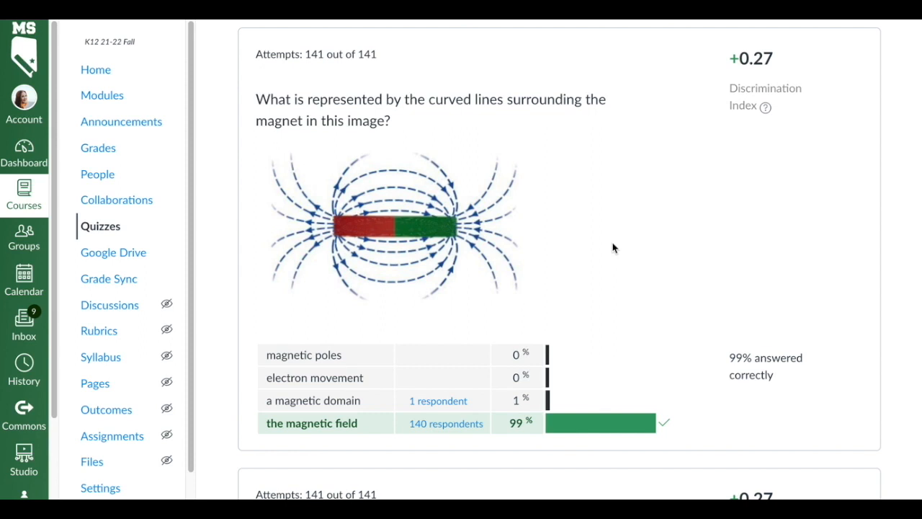
pyautogui.moveTo(621, 252)
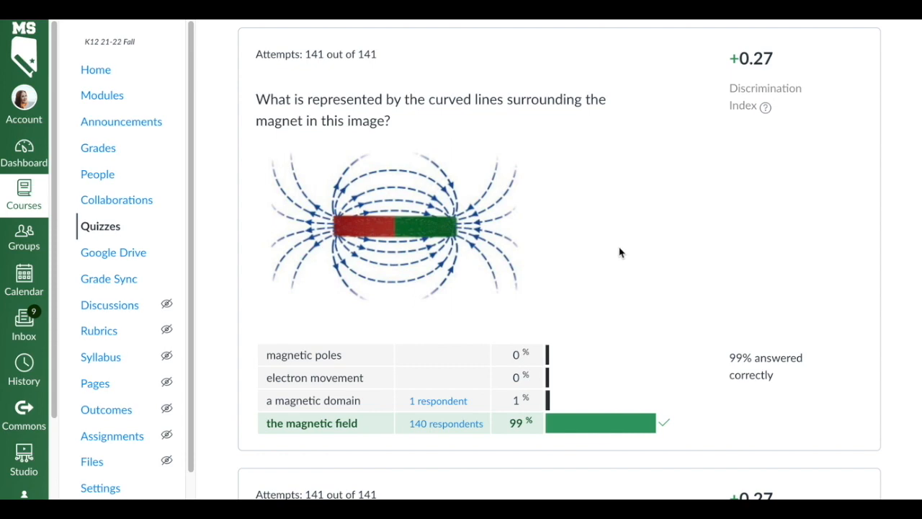
pyautogui.scroll(-3)
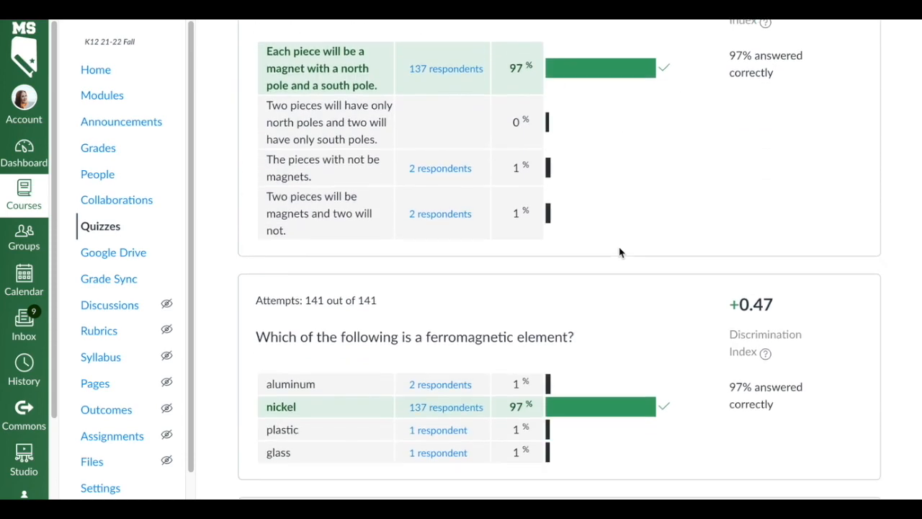
pyautogui.scroll(-3)
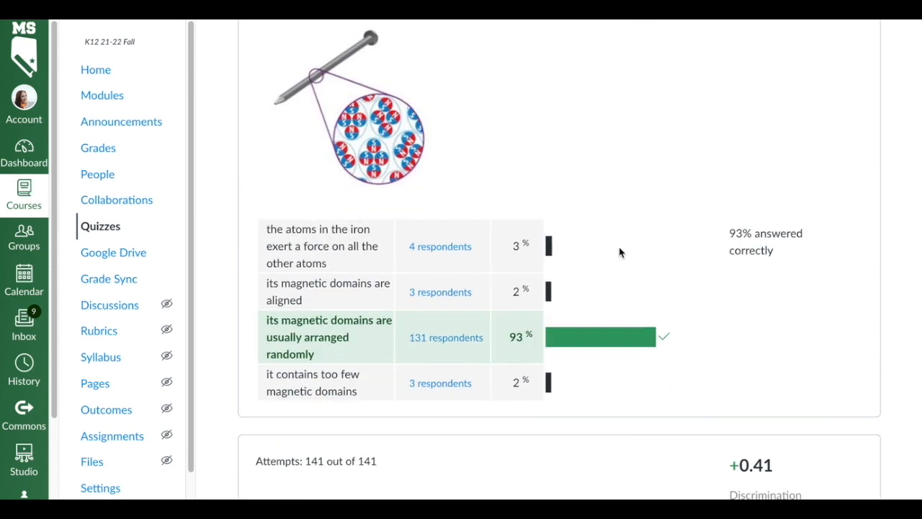
pyautogui.scroll(-3)
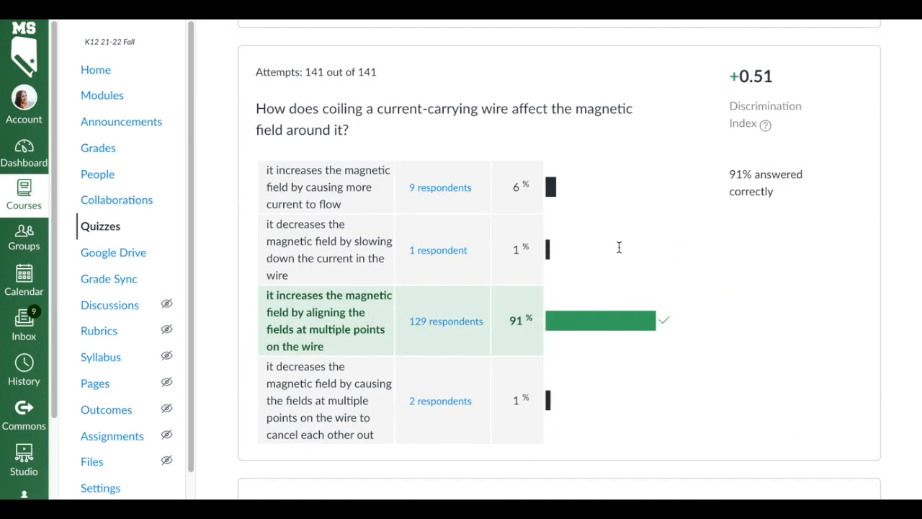
pyautogui.scroll(-3)
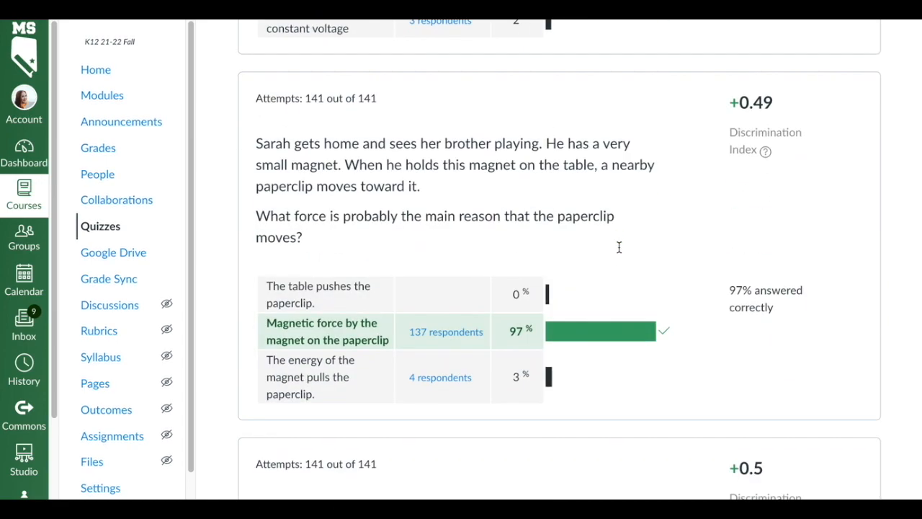
pyautogui.scroll(-3)
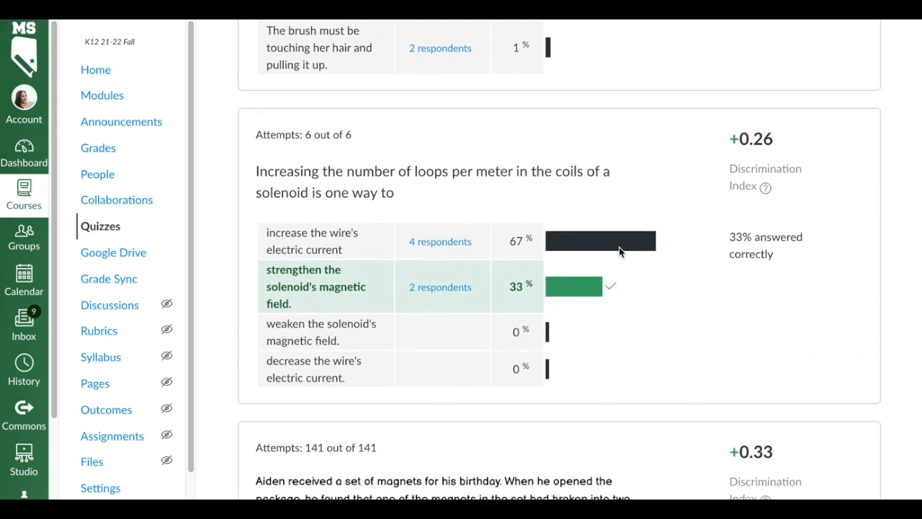
pyautogui.scroll(-3)
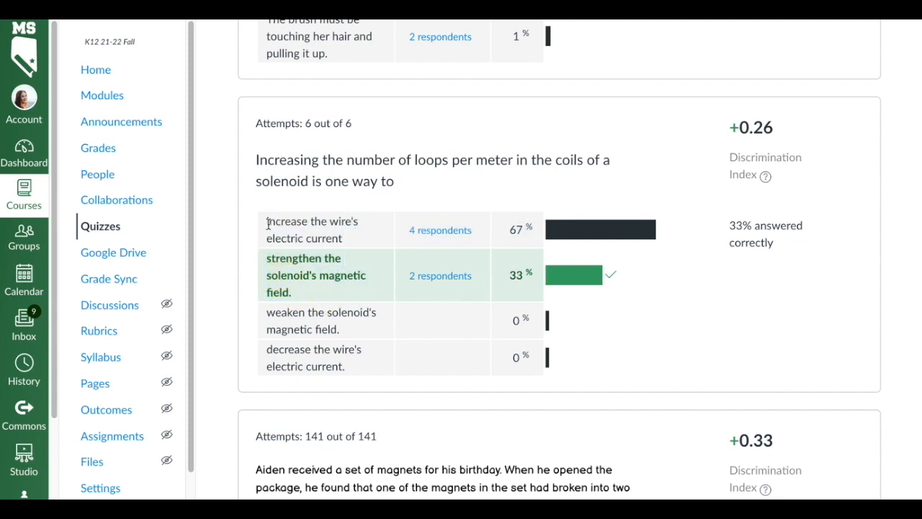
pyautogui.moveTo(693, 347)
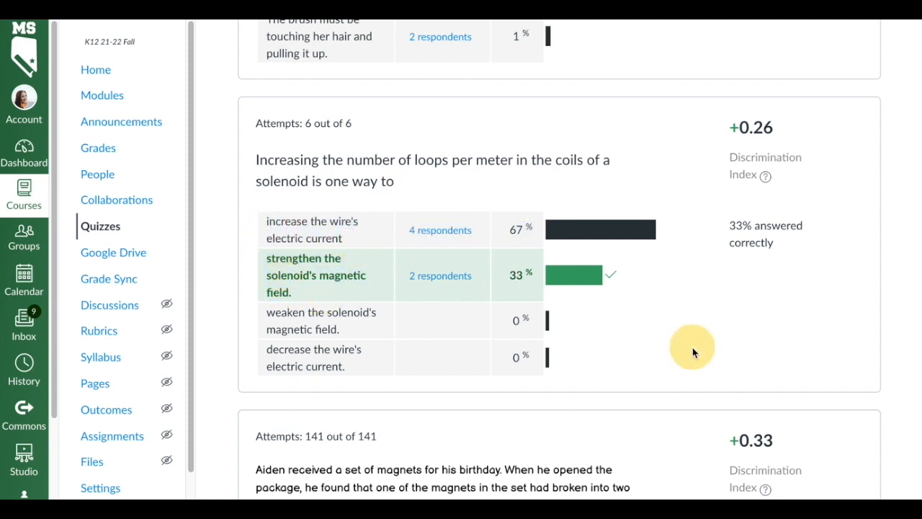
pyautogui.scroll(-3)
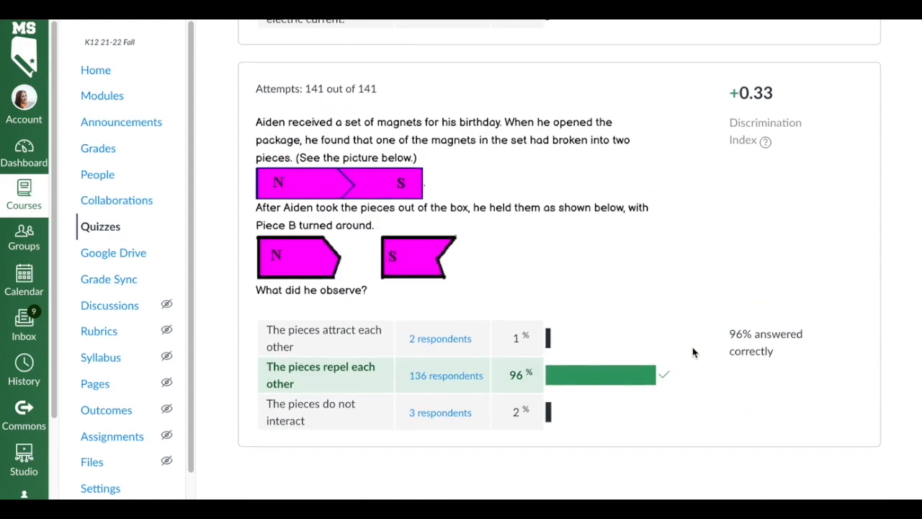
pyautogui.scroll(-3)
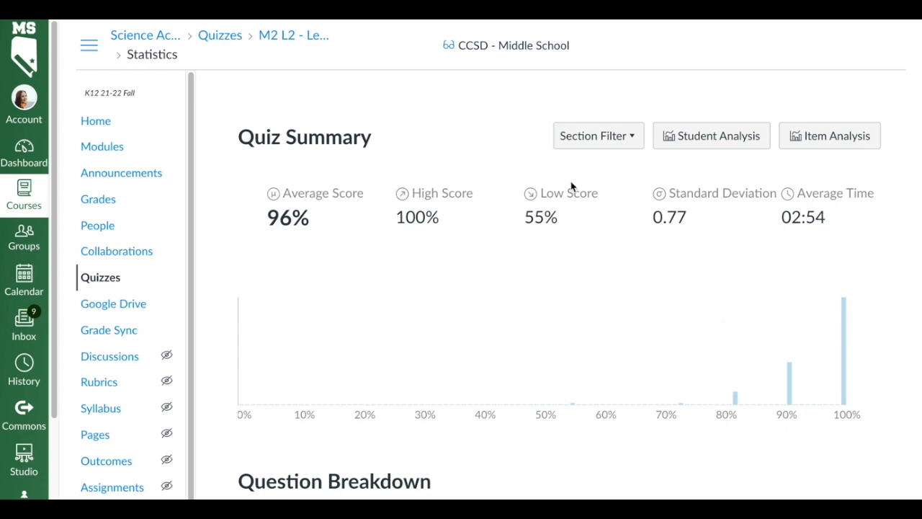
# Filter statistics to a single class section and review the question breakdown, highlighting the solenoid answer.
pyautogui.click(598, 136)
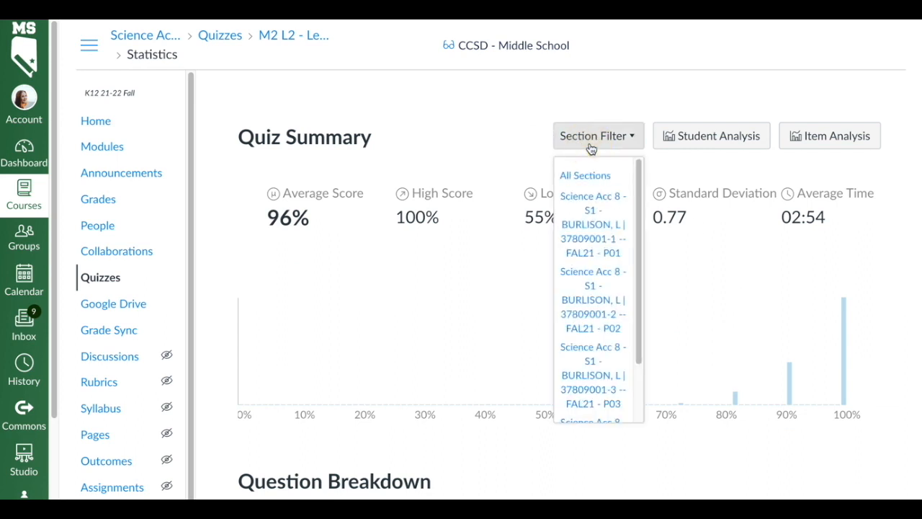
pyautogui.click(593, 225)
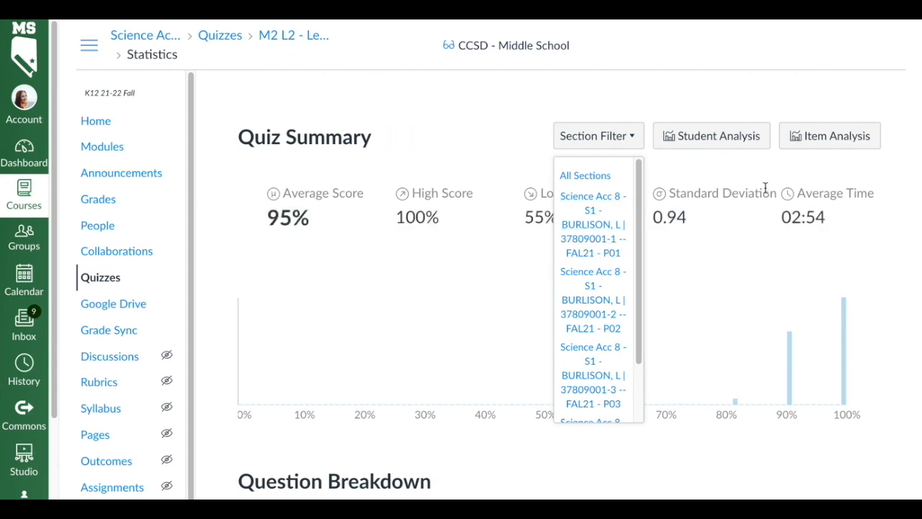
pyautogui.moveTo(602, 323)
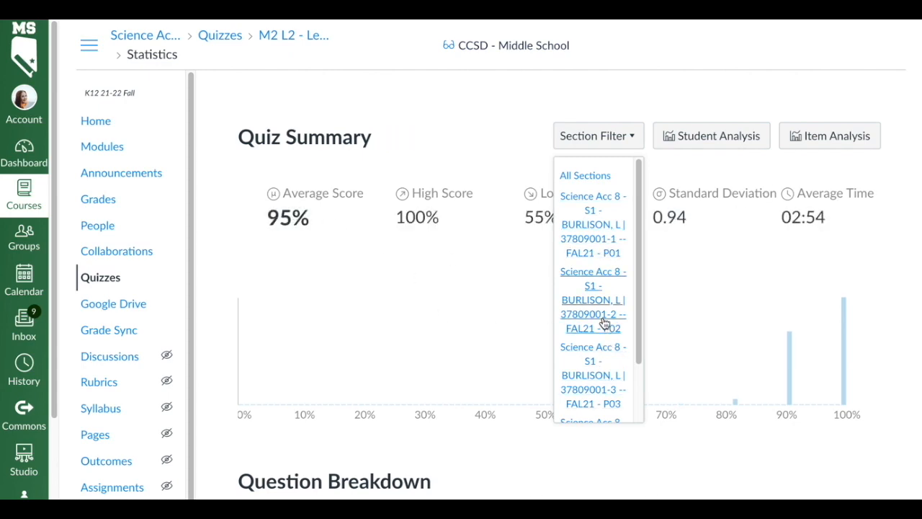
pyautogui.scroll(-3)
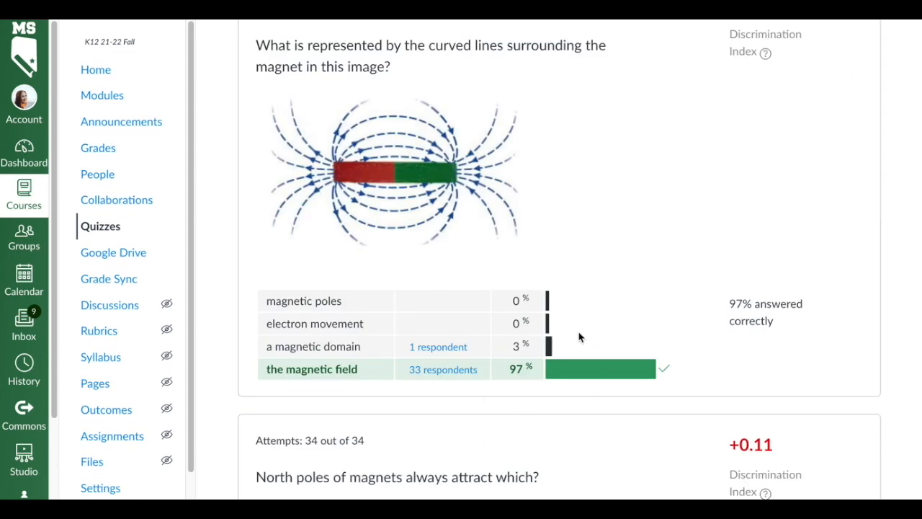
pyautogui.scroll(-3)
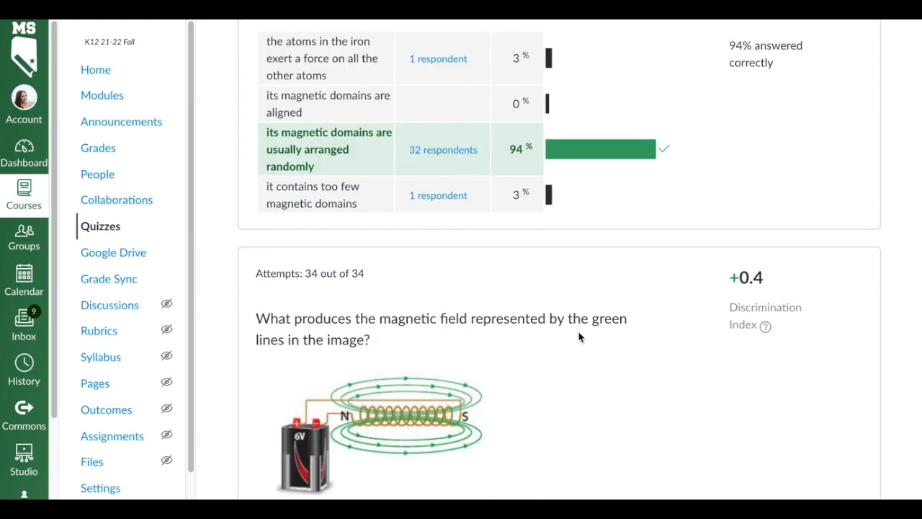
pyautogui.scroll(-3)
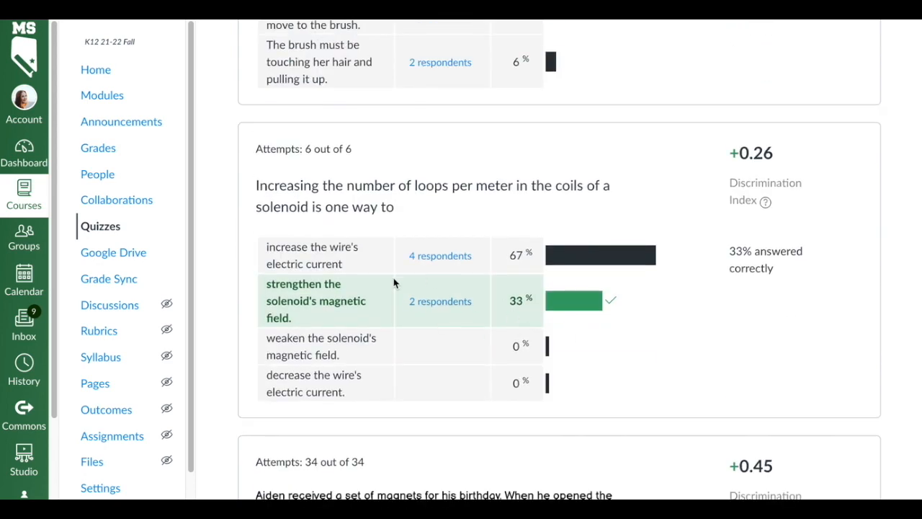
pyautogui.doubleClick(314, 301)
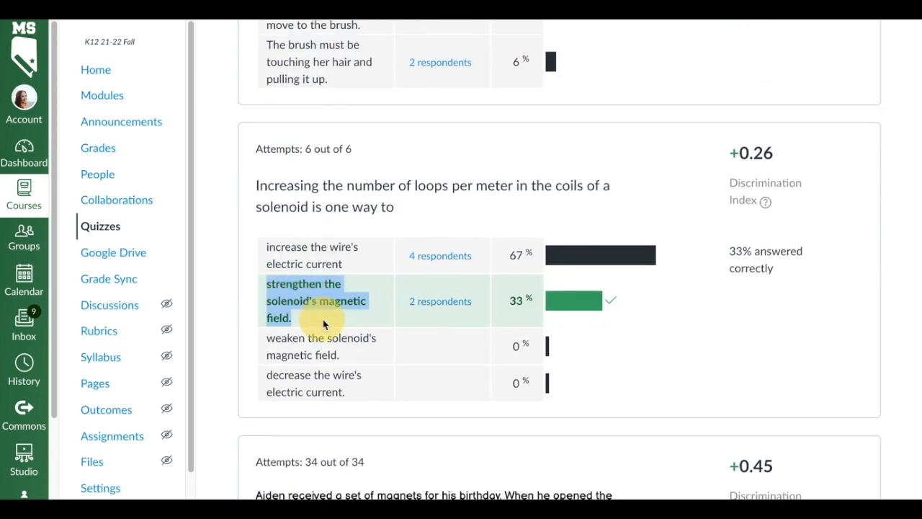
pyautogui.scroll(-3)
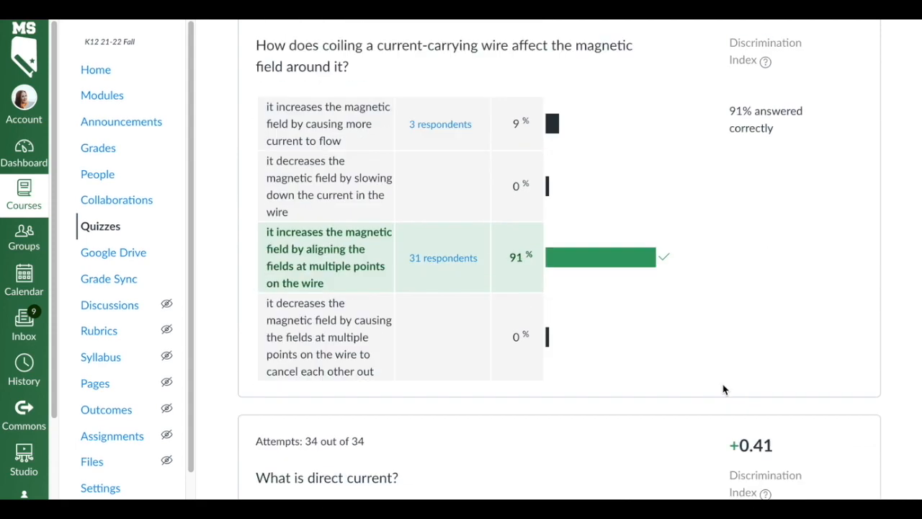
# Switch the Section Filter to another section, showing its 94% average and 82% low score.
pyautogui.click(594, 136)
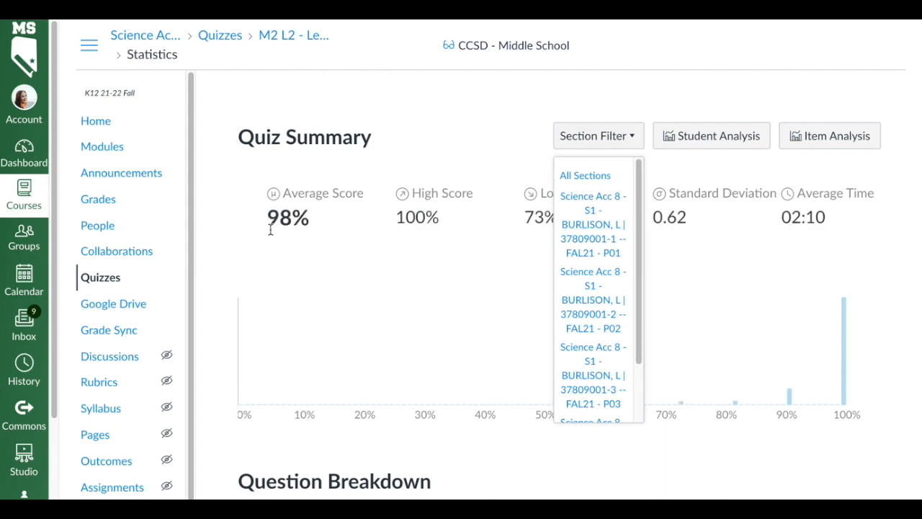
pyautogui.click(594, 350)
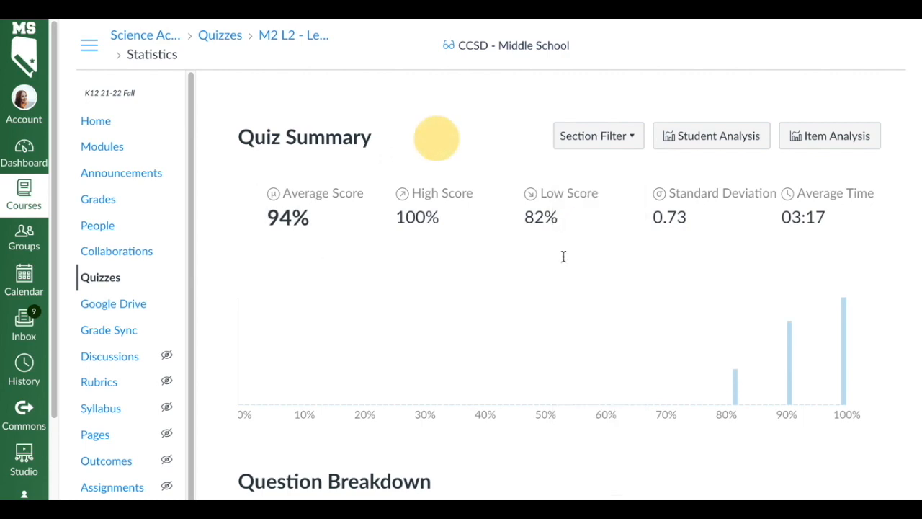
pyautogui.scroll(-3)
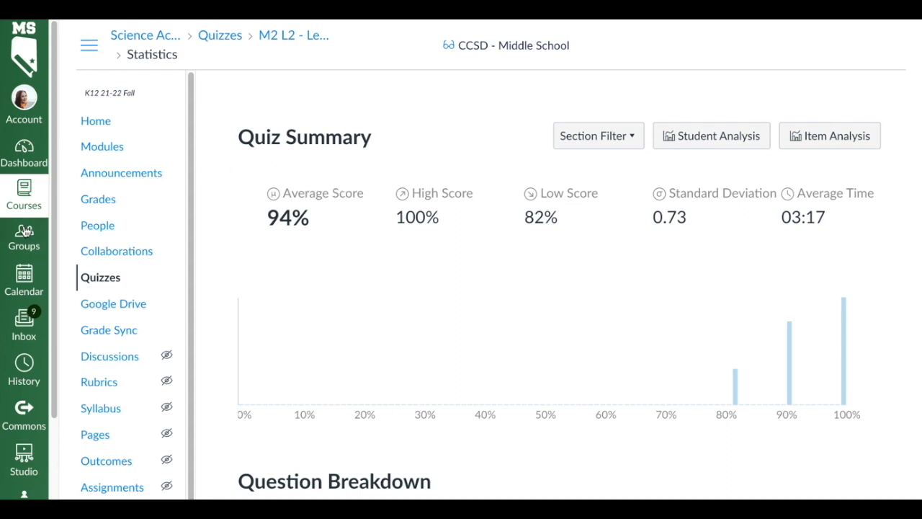
# Return the filter to All Sections and generate the Student Analysis report.
pyautogui.click(597, 135)
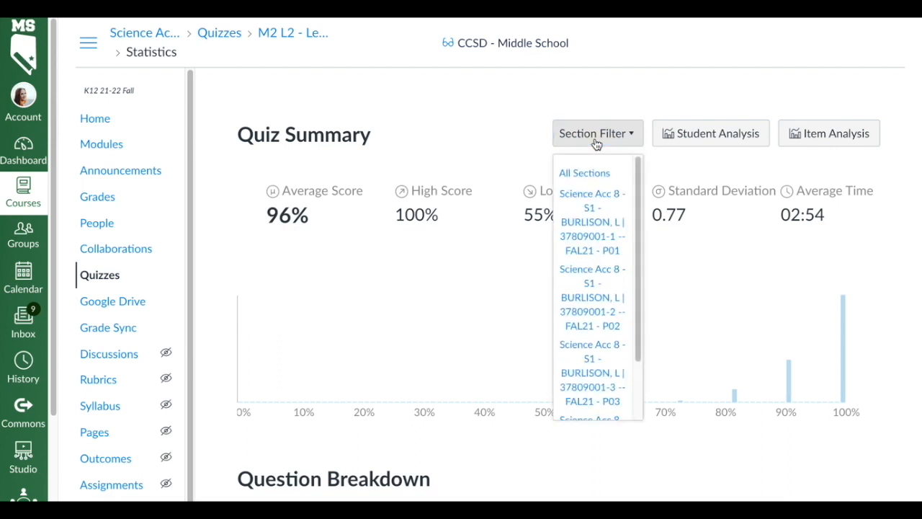
pyautogui.moveTo(694, 170)
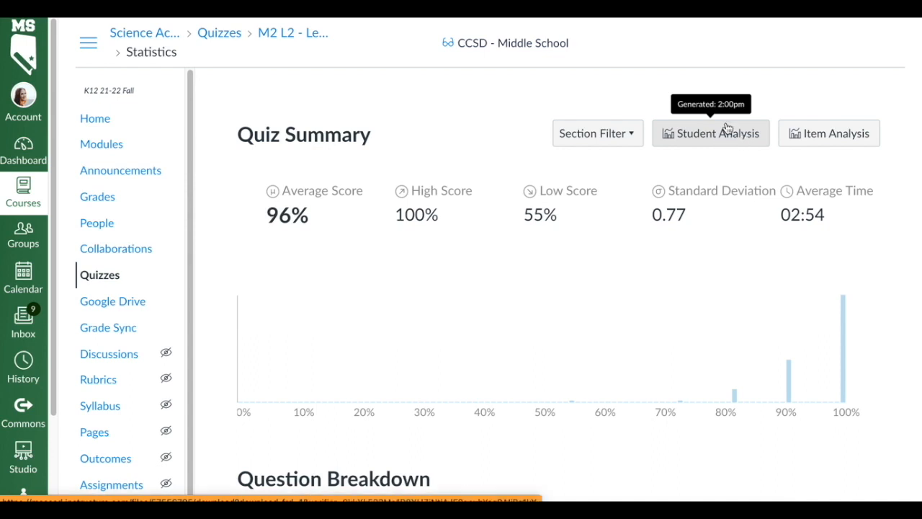
pyautogui.moveTo(809, 181)
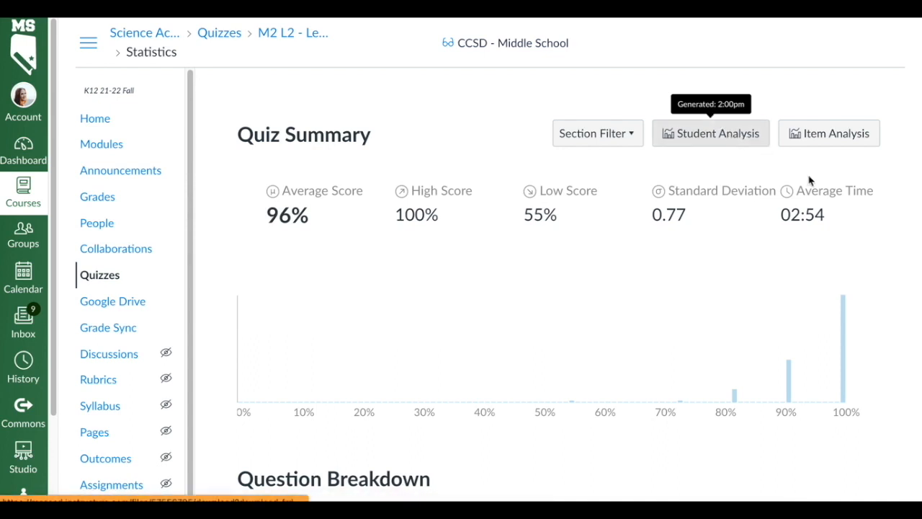
pyautogui.moveTo(829, 132)
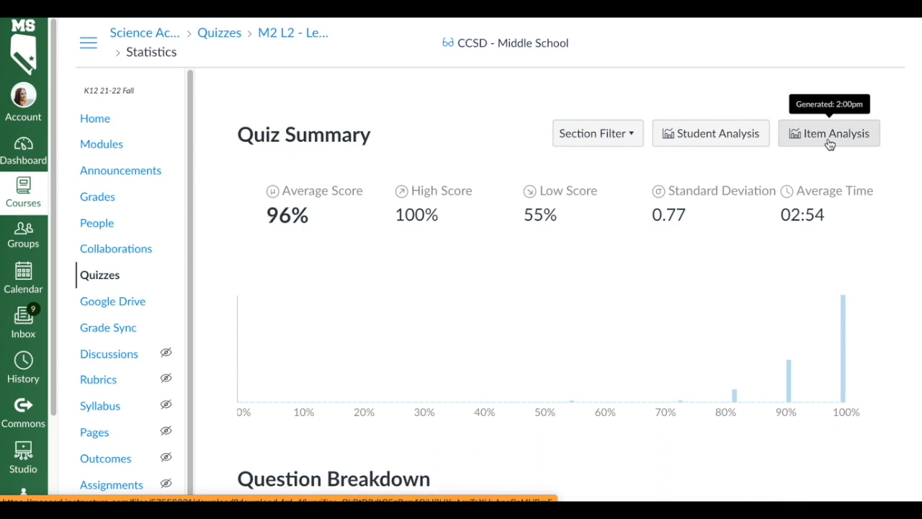
pyautogui.moveTo(778, 173)
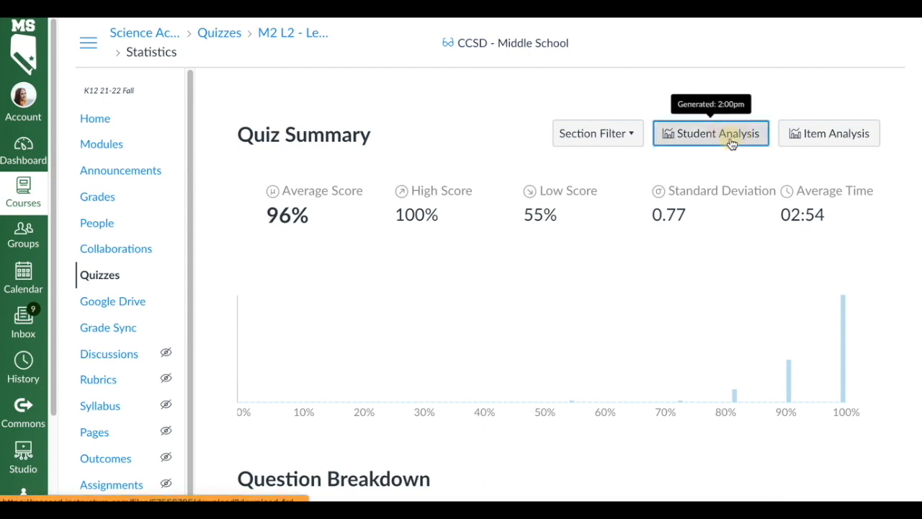
pyautogui.click(710, 133)
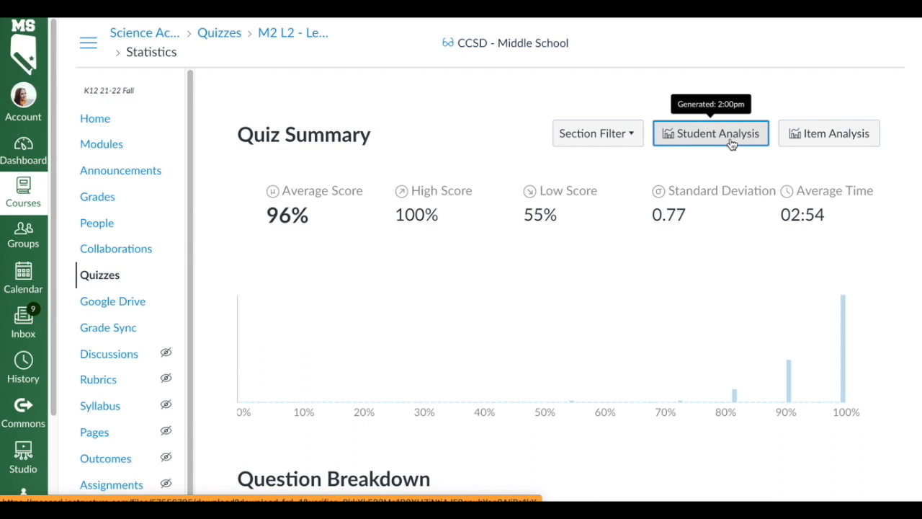
pyautogui.moveTo(712, 239)
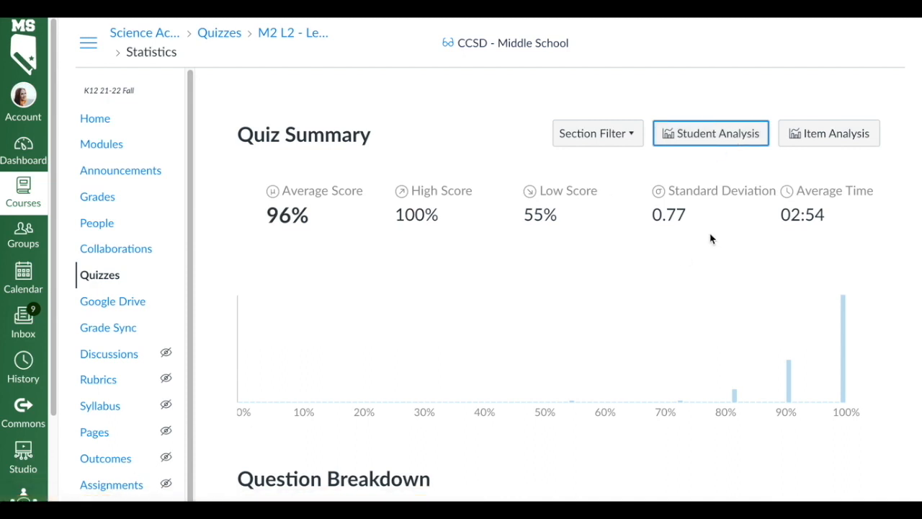
pyautogui.moveTo(697, 161)
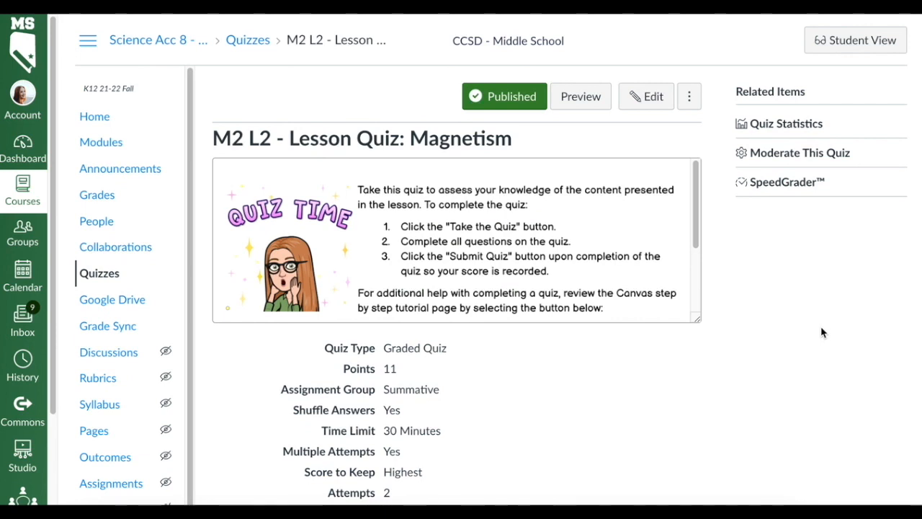
# Preview the Magnetism quiz as a student, view its printable version, and cancel the print dialog.
pyautogui.click(580, 95)
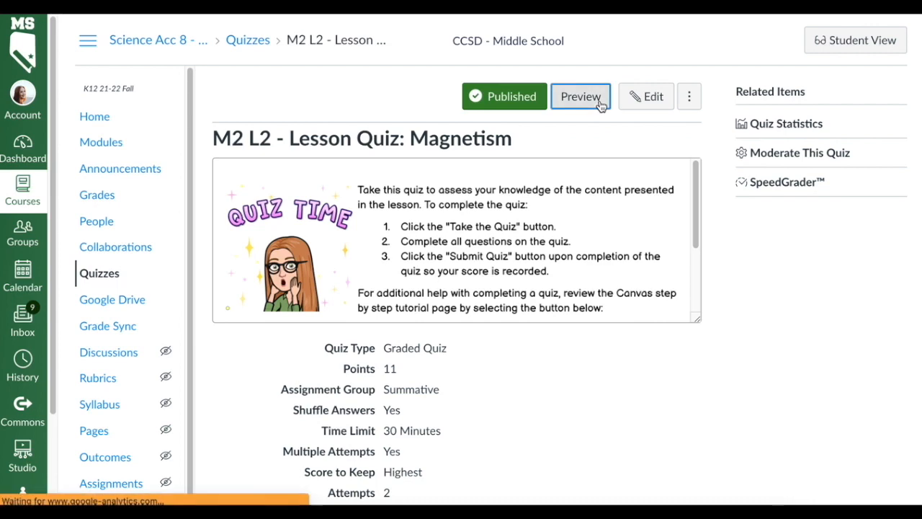
pyautogui.click(581, 95)
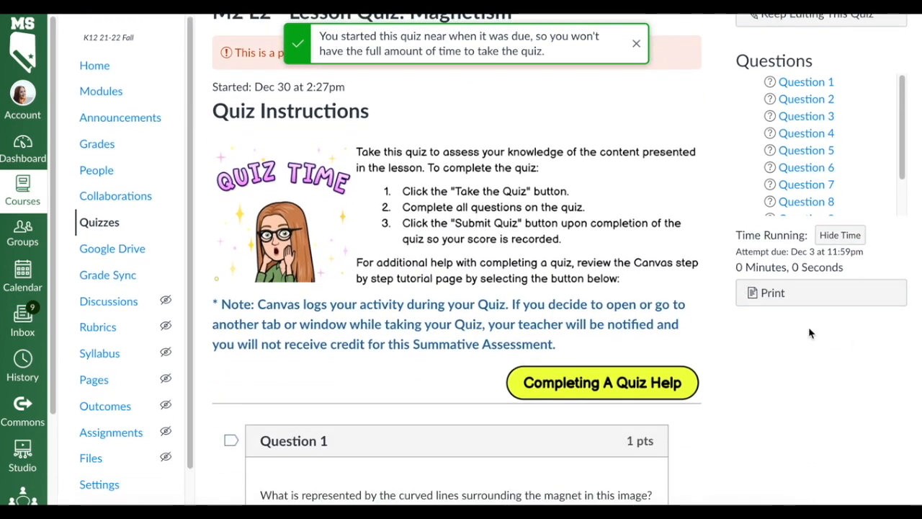
pyautogui.click(765, 292)
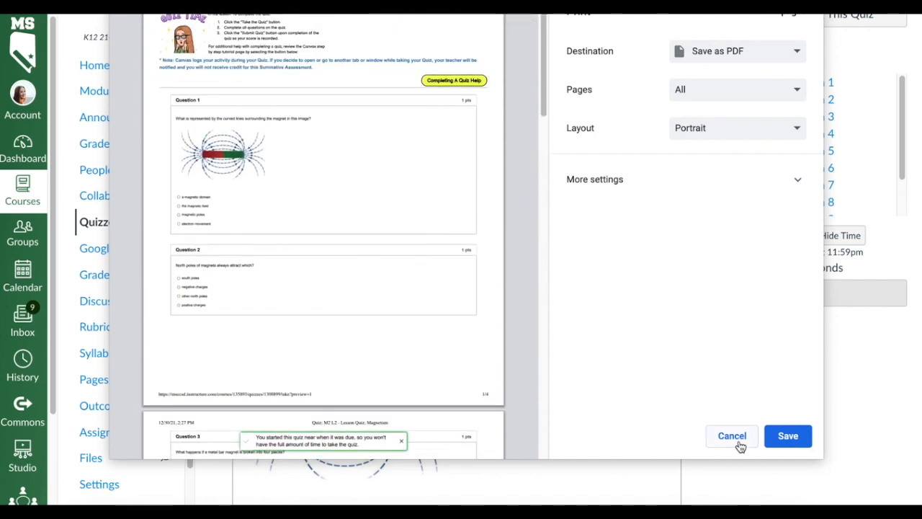
pyautogui.click(732, 435)
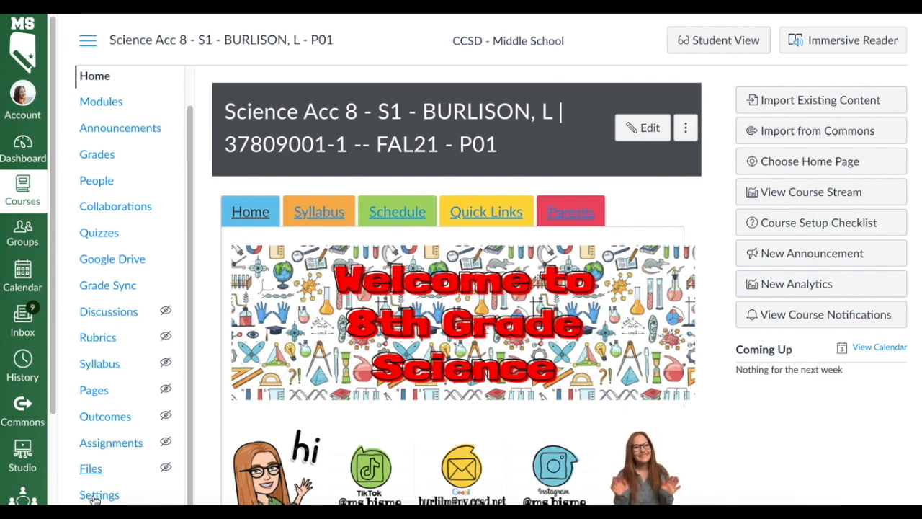
# From course Settings, create a Quiz-type content export containing only M2 L2 - Lesson Quiz: Magnetism.
pyautogui.click(100, 494)
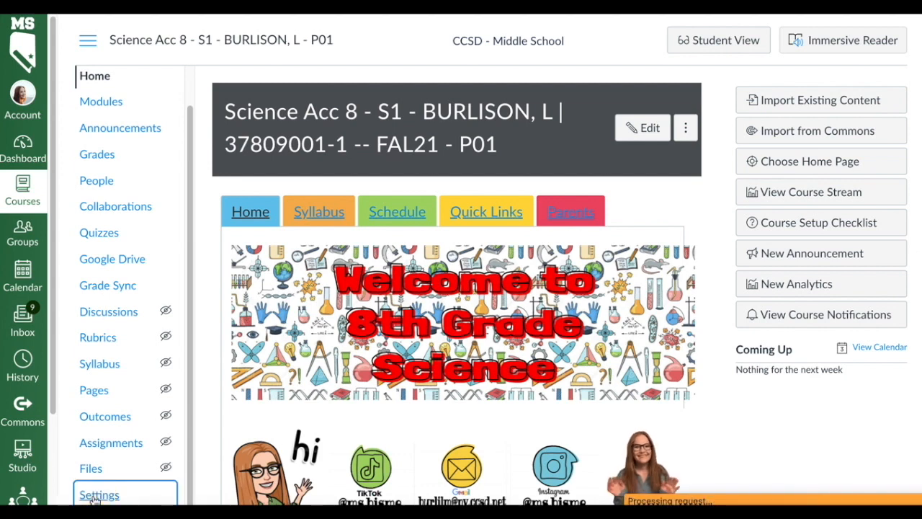
pyautogui.click(98, 494)
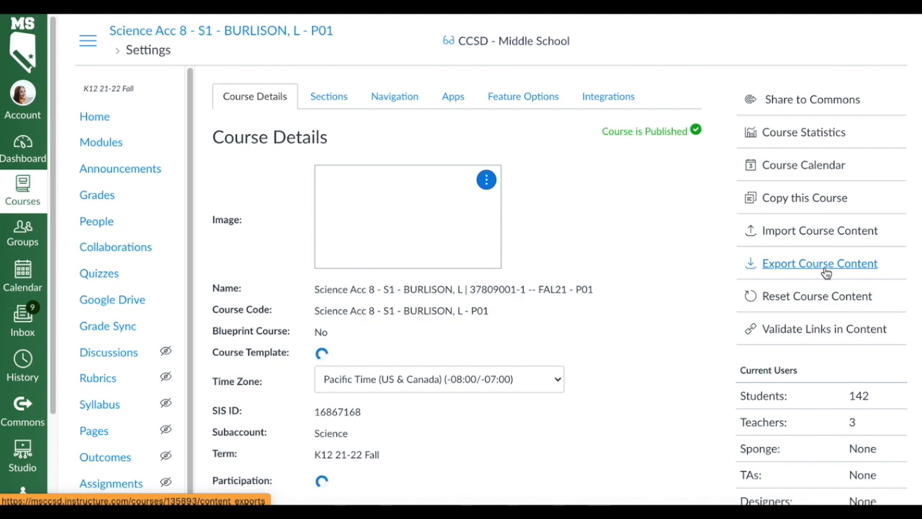
pyautogui.click(820, 262)
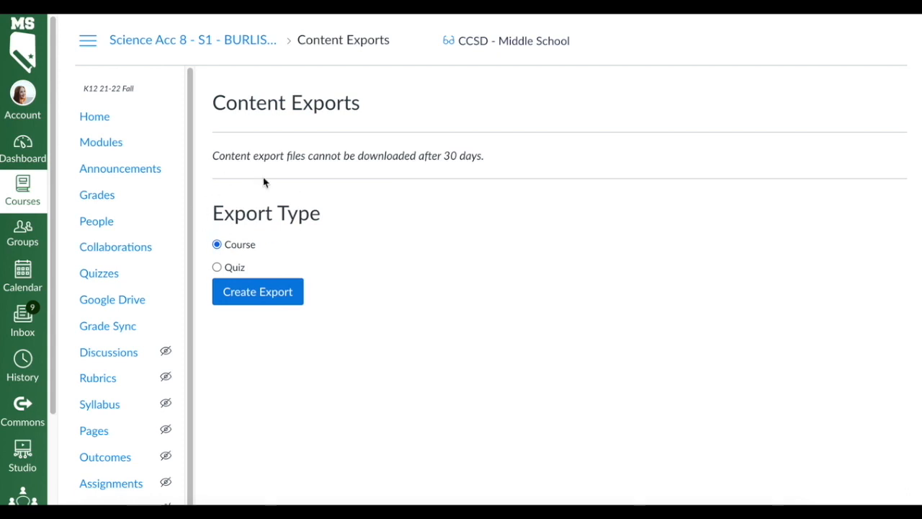
pyautogui.moveTo(290, 244)
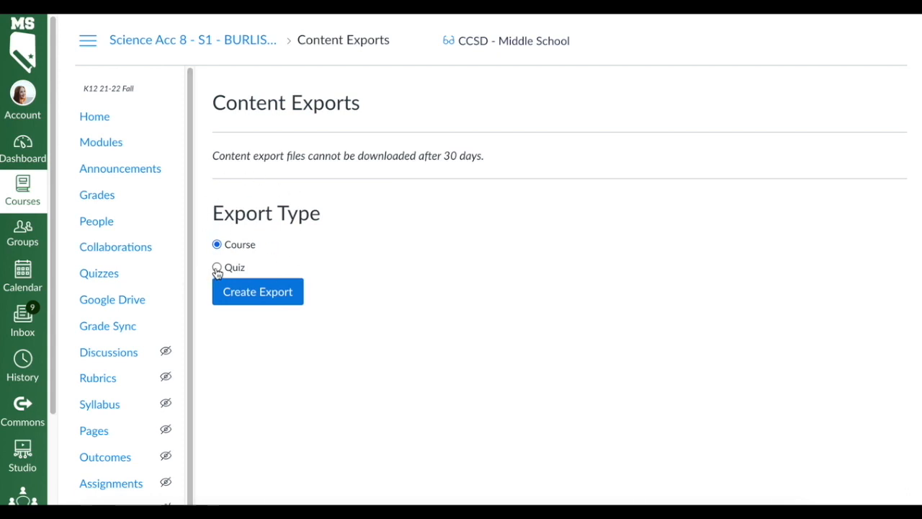
pyautogui.click(216, 267)
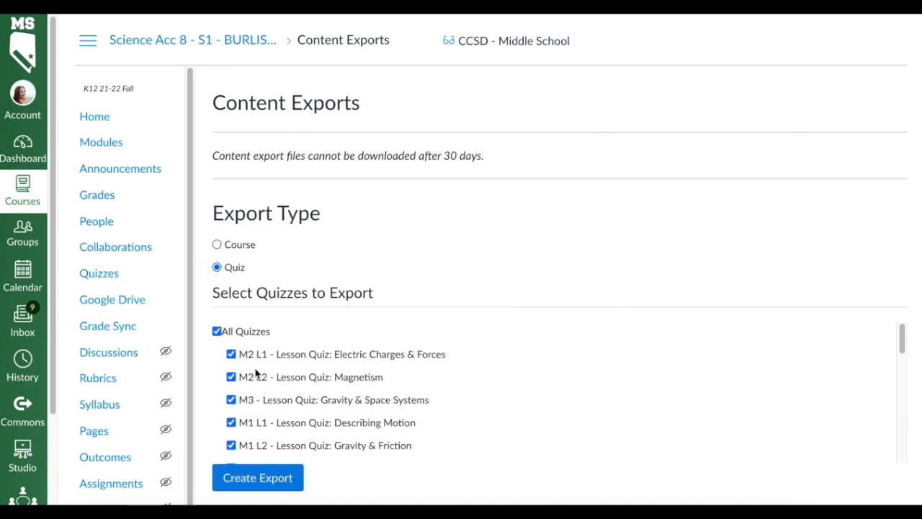
pyautogui.click(216, 330)
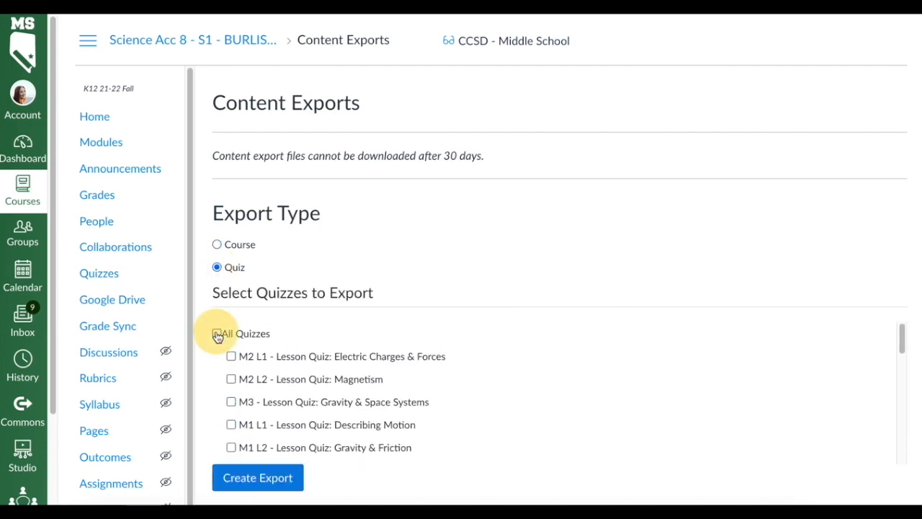
pyautogui.click(231, 373)
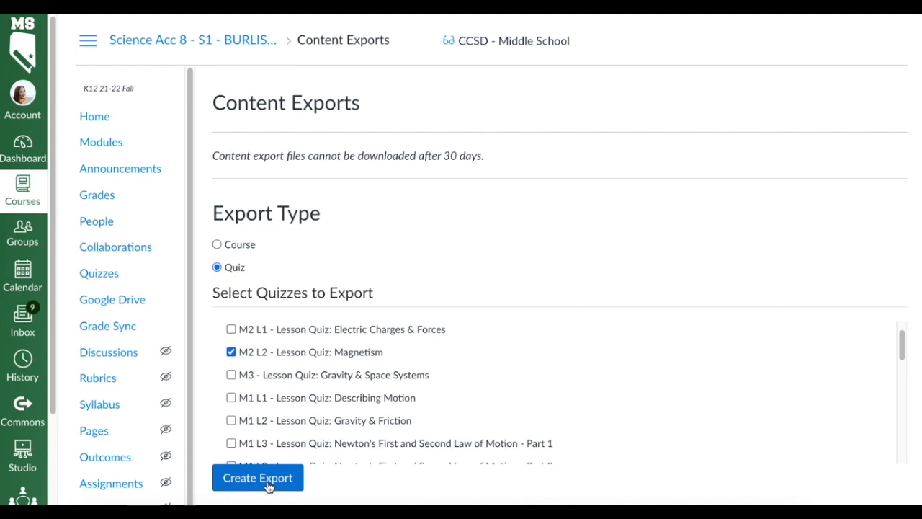
pyautogui.moveTo(287, 376)
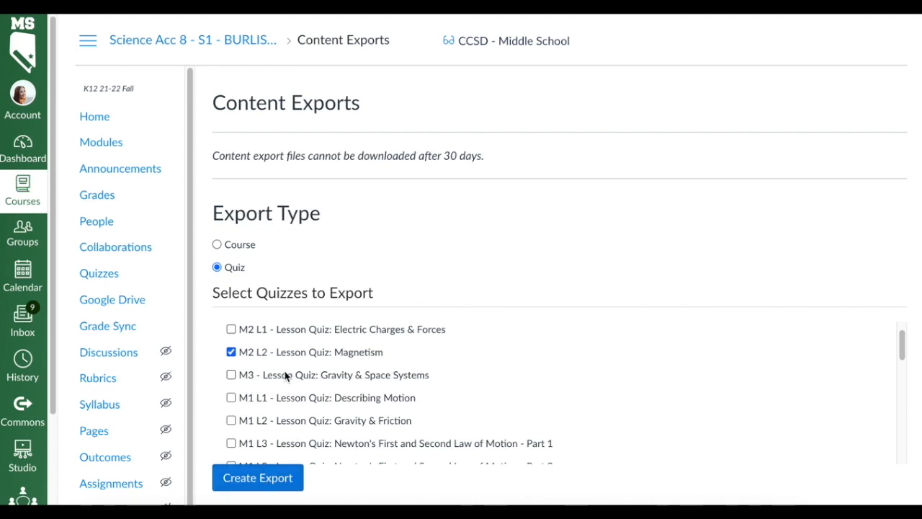
pyautogui.moveTo(505, 273)
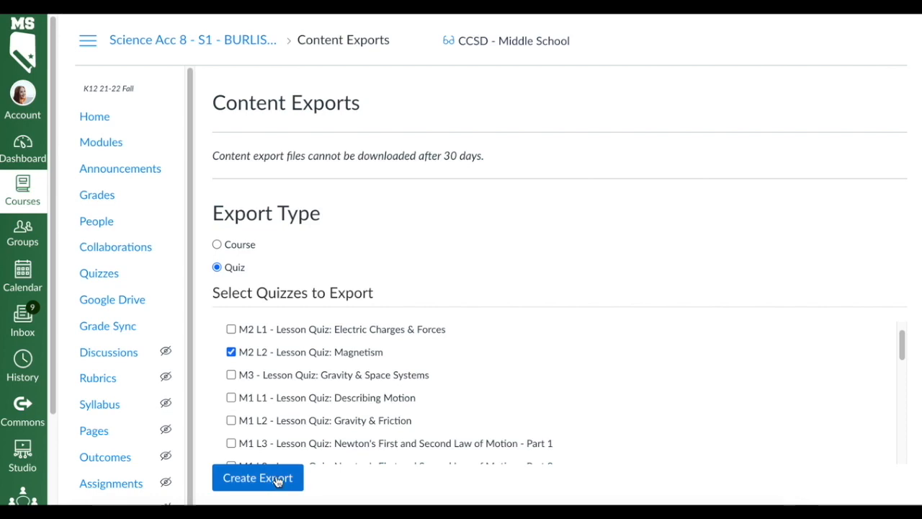
pyautogui.click(98, 272)
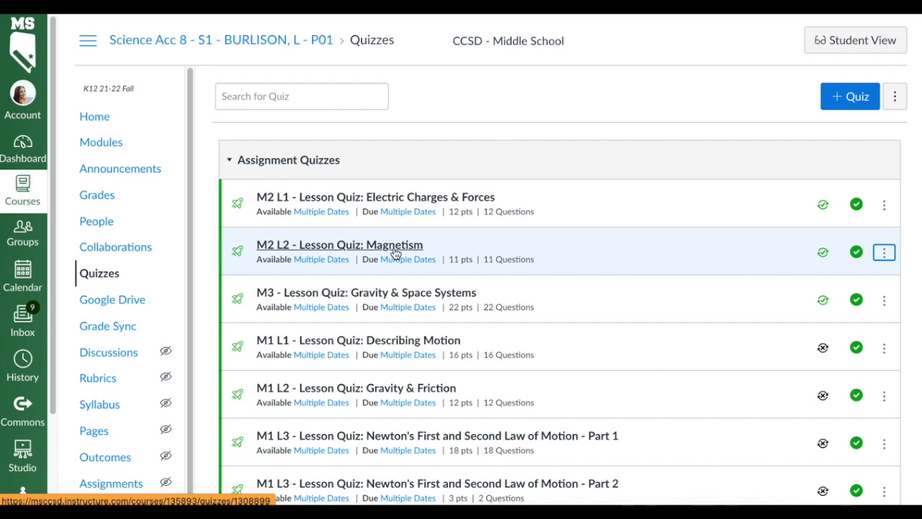
# Review the Magnetism quiz's Send to and Copy to options, then return to the course home page.
pyautogui.click(884, 252)
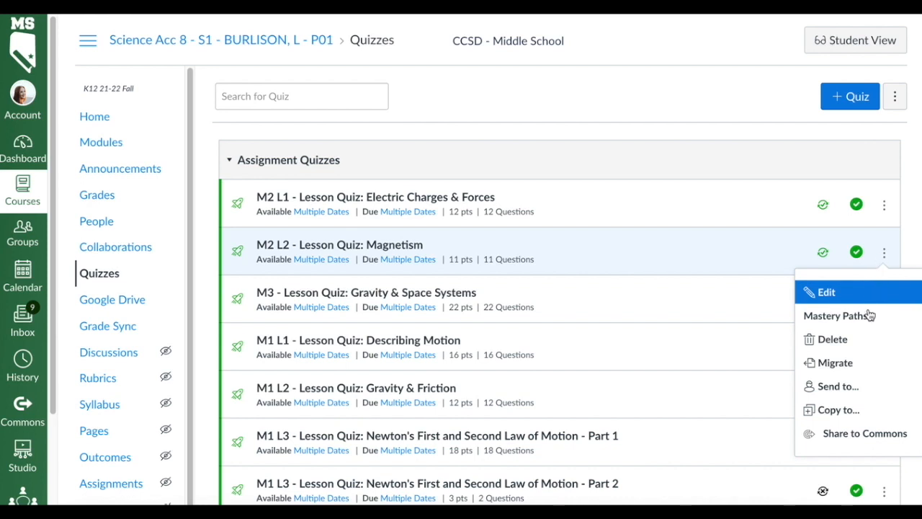
pyautogui.moveTo(837, 386)
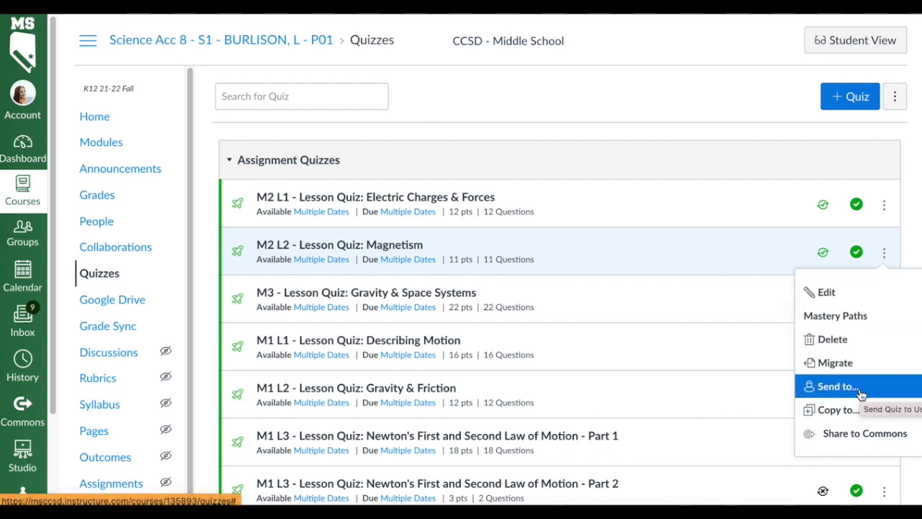
pyautogui.moveTo(839, 409)
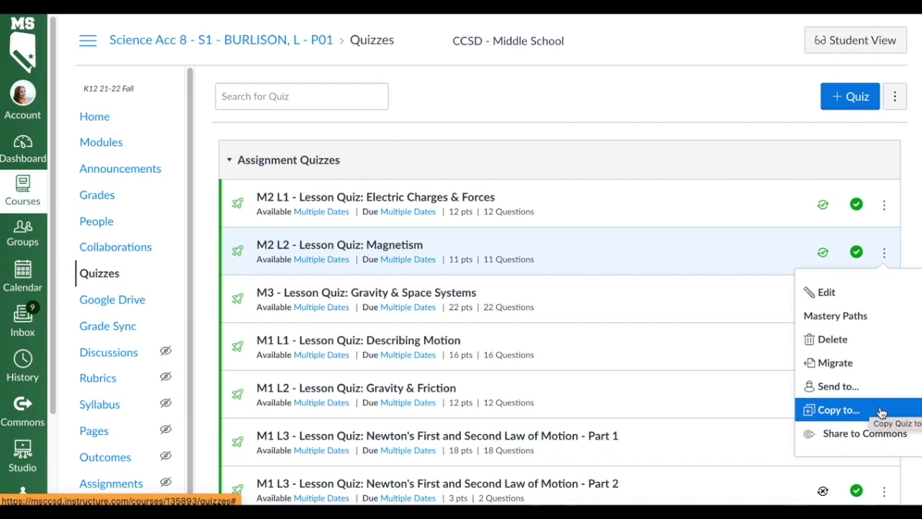
pyautogui.click(95, 116)
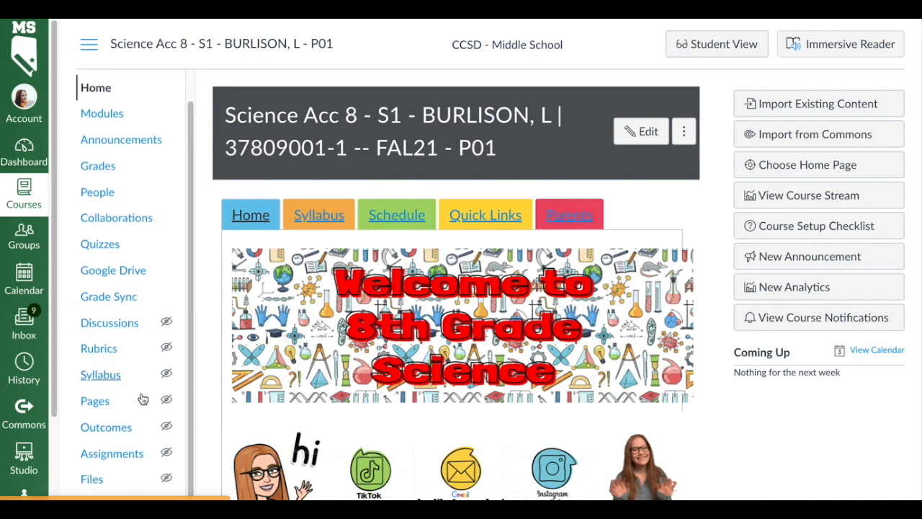
# Go to Import Course Content and choose Copy a Canvas Course as the import type.
pyautogui.scroll(-3)
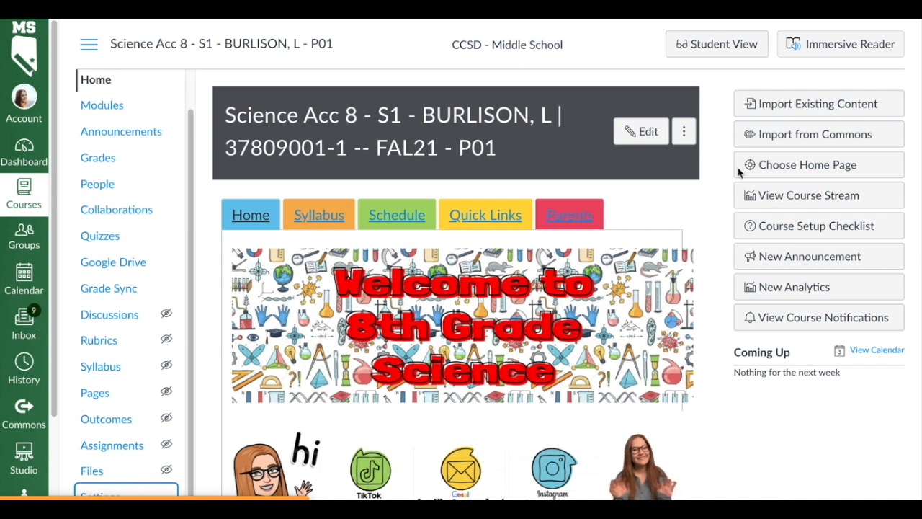
pyautogui.click(99, 496)
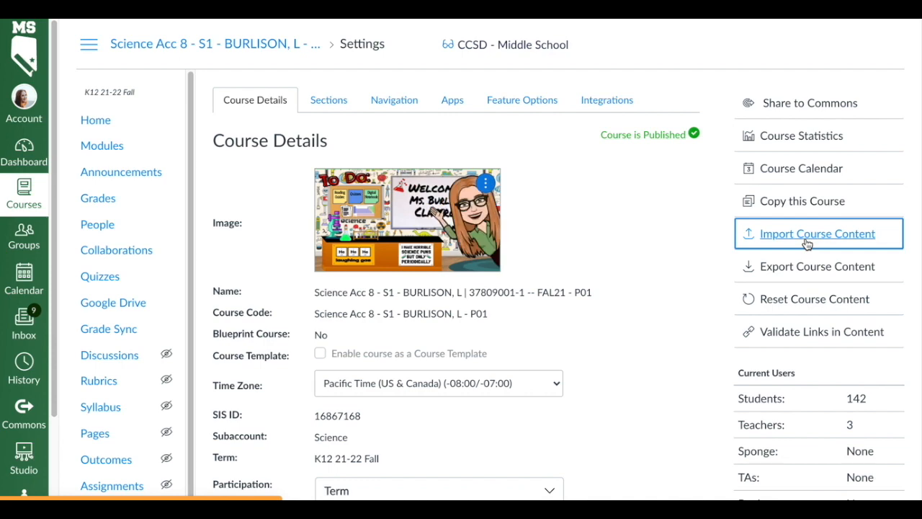
pyautogui.click(815, 234)
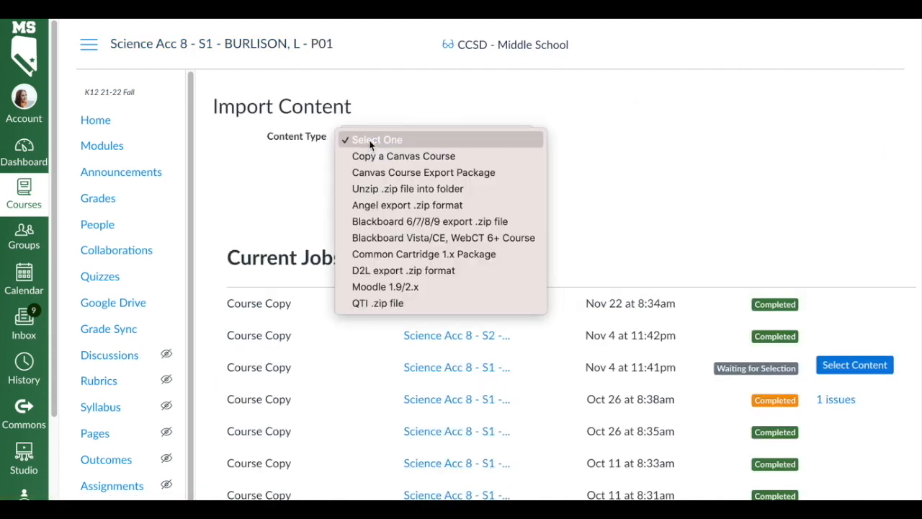
pyautogui.click(403, 155)
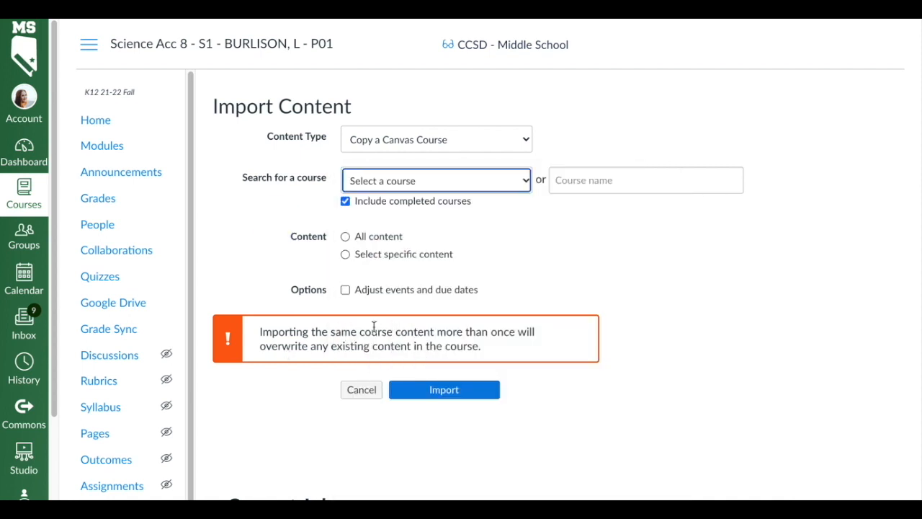
pyautogui.moveTo(256, 337)
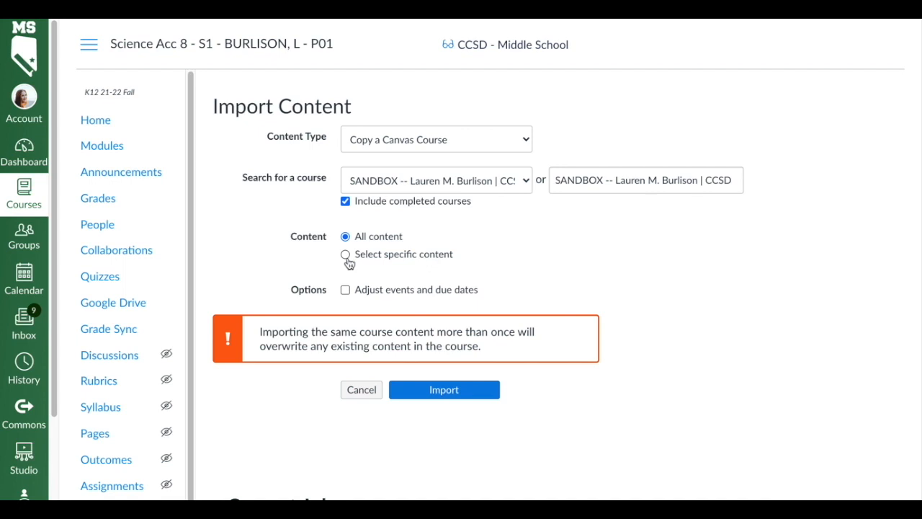
# Set the sandbox import to specific content with dates removed and submit it.
pyautogui.click(345, 254)
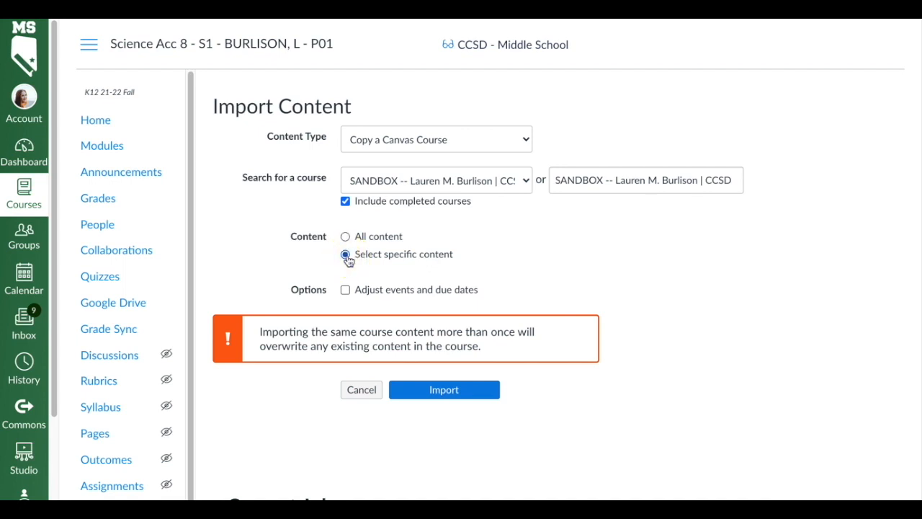
pyautogui.click(346, 253)
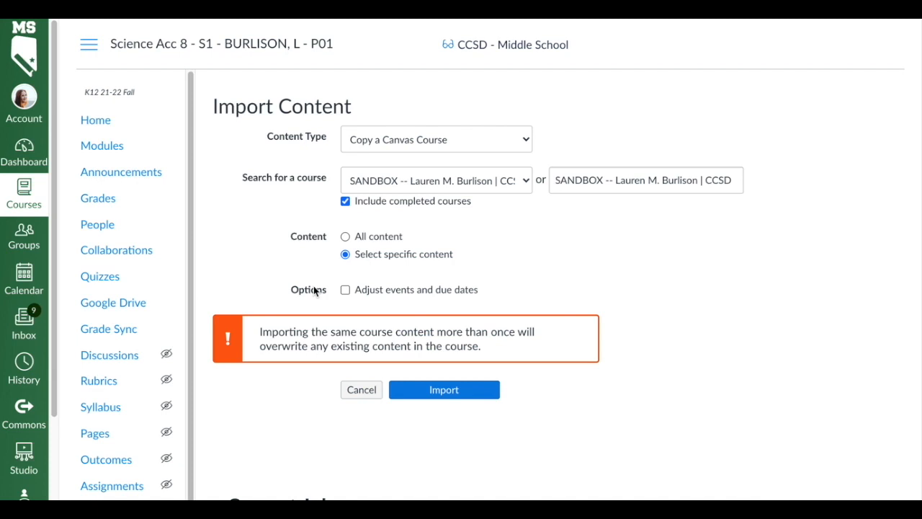
pyautogui.moveTo(323, 295)
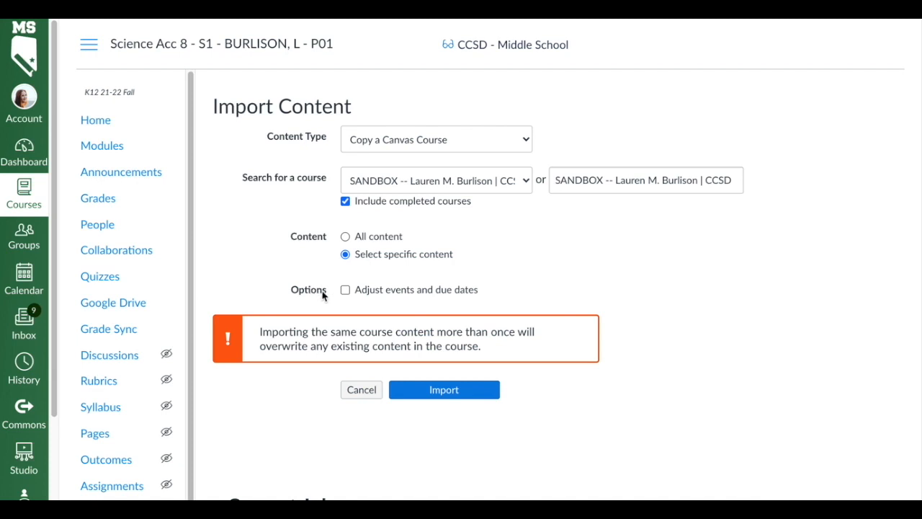
pyautogui.click(346, 288)
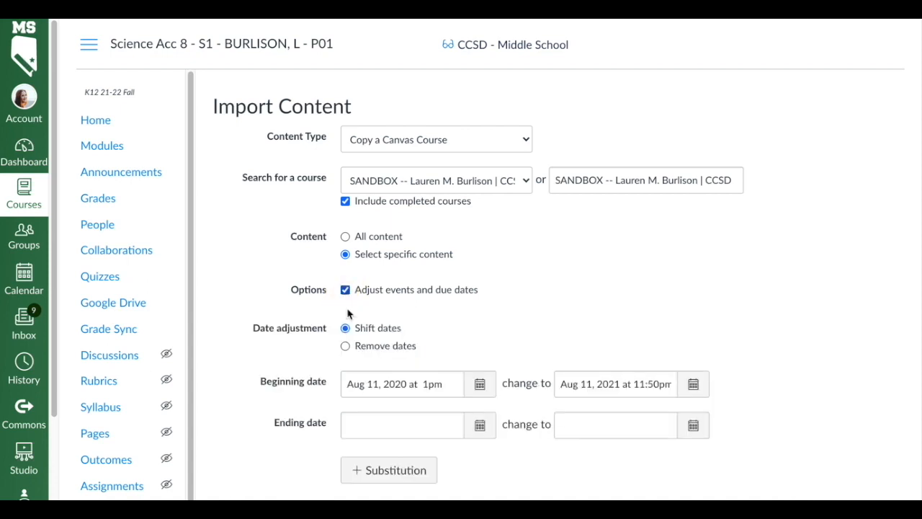
pyautogui.click(346, 346)
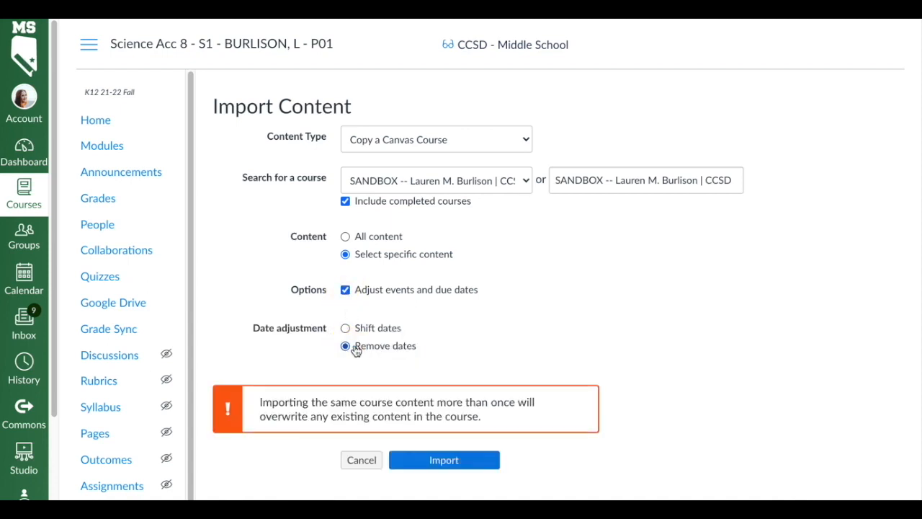
pyautogui.click(444, 459)
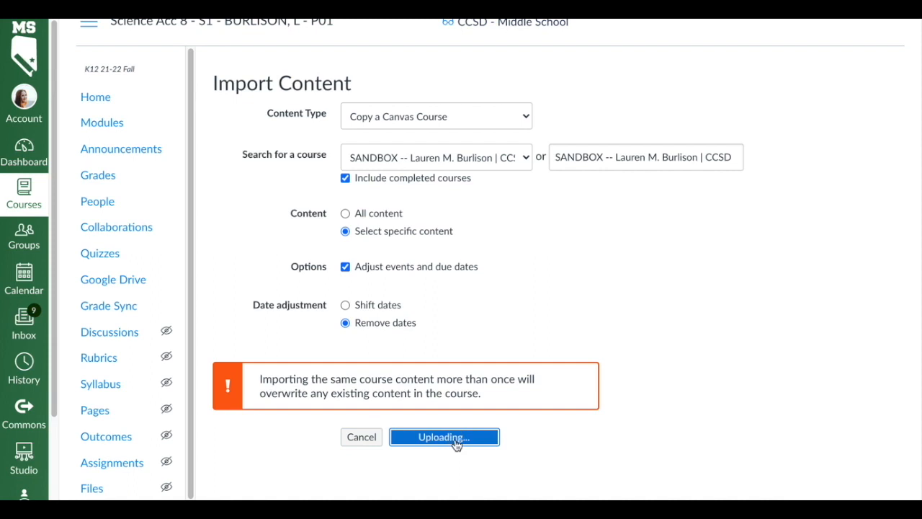
pyautogui.click(443, 437)
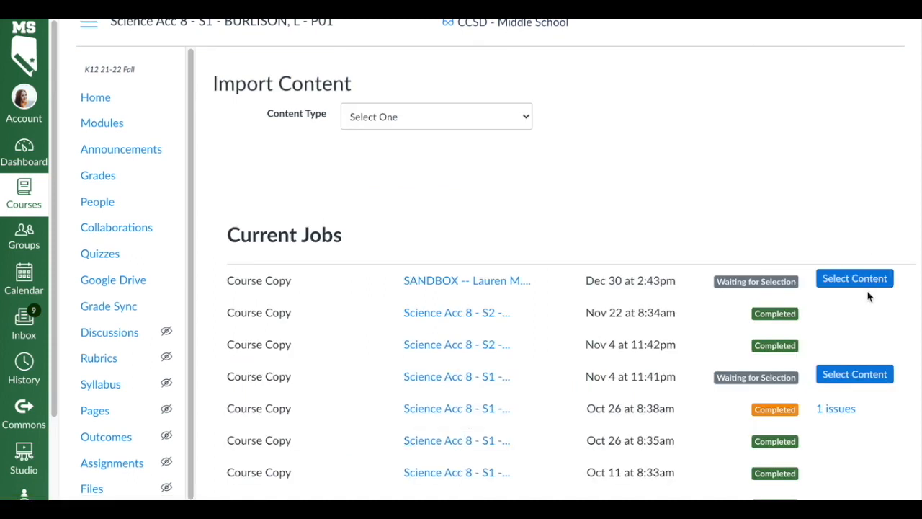
# Select the M2 L2 Demo Question quiz from the sandbox's Quizzes list and look through Question Banks.
pyautogui.click(854, 278)
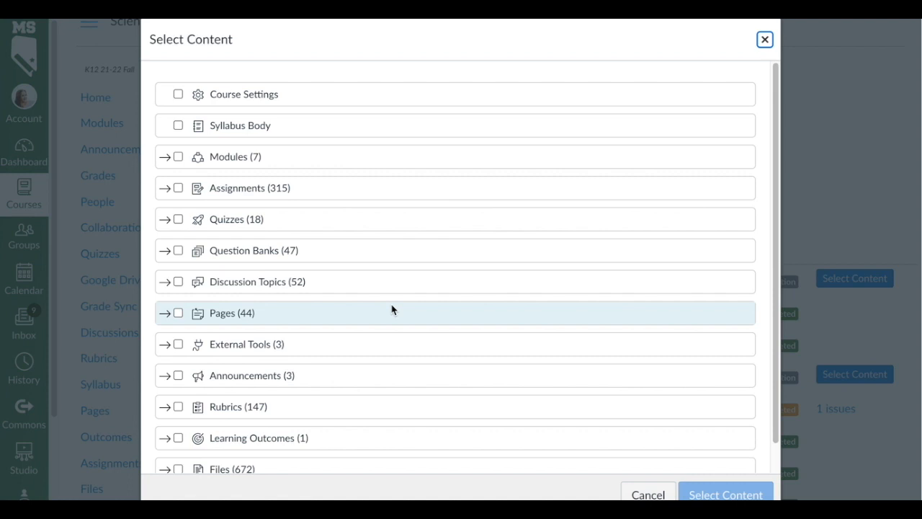
pyautogui.moveTo(208, 219)
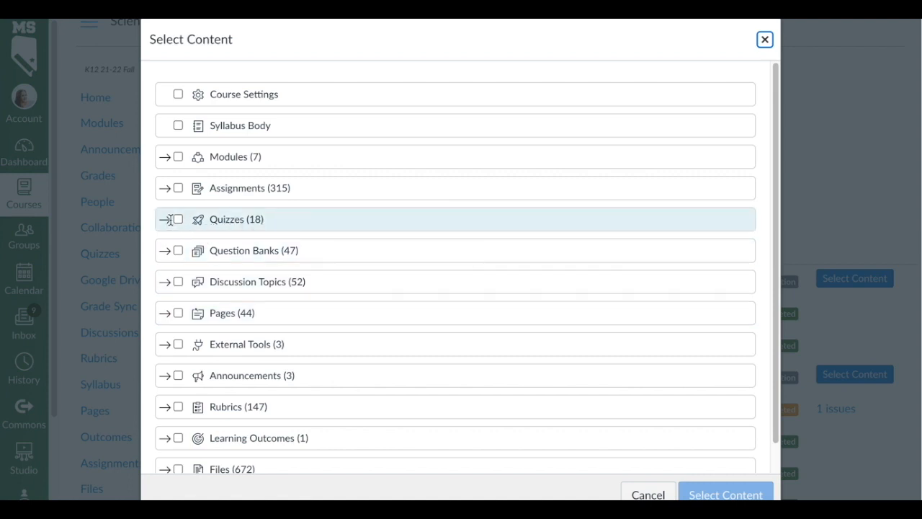
pyautogui.click(166, 219)
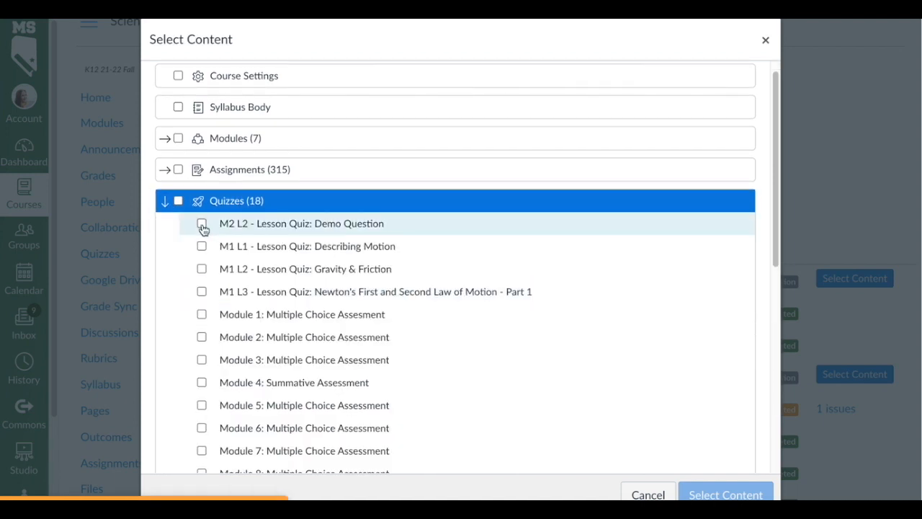
pyautogui.click(202, 223)
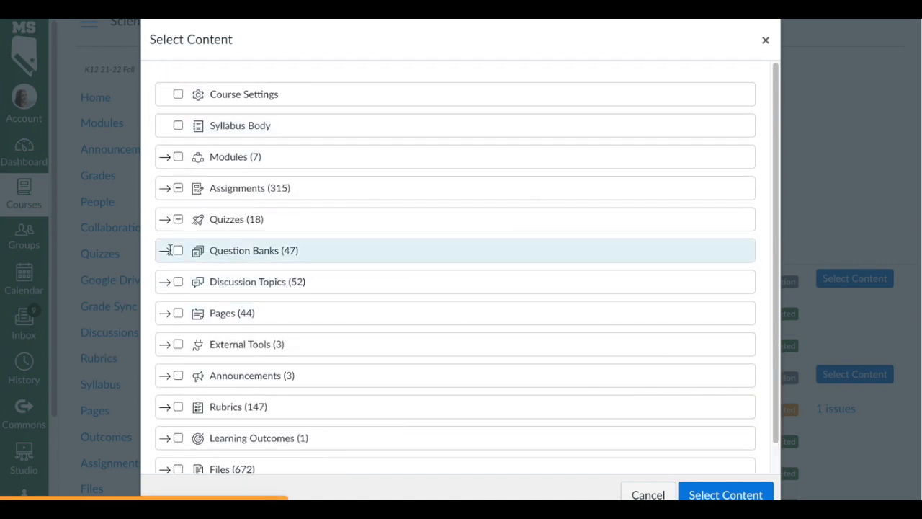
pyautogui.click(166, 250)
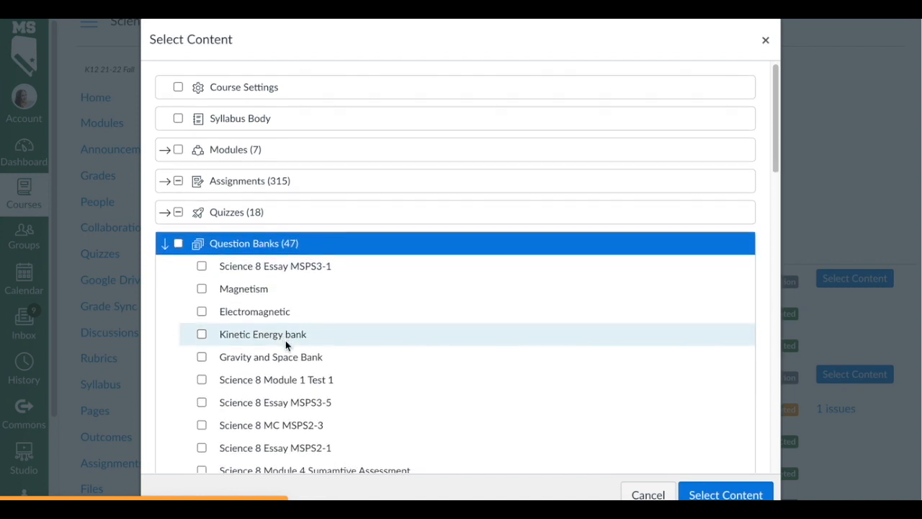
pyautogui.scroll(-3)
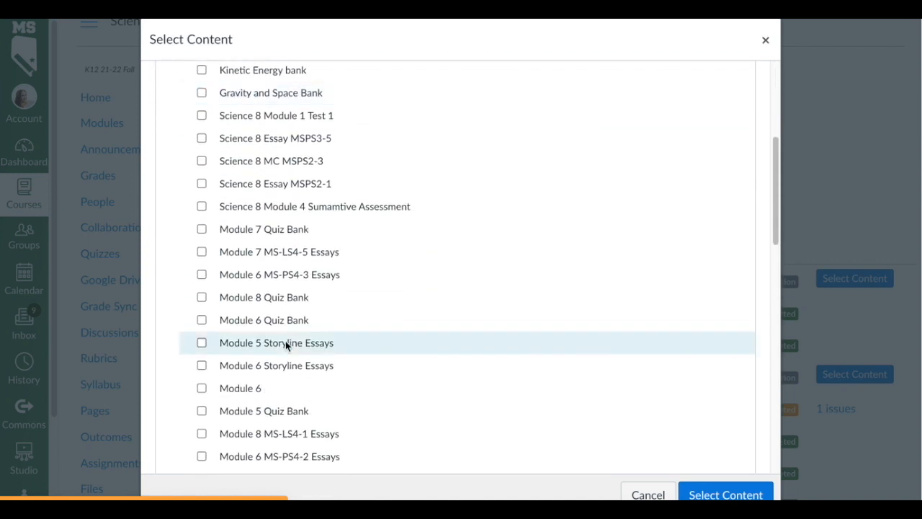
pyautogui.scroll(-3)
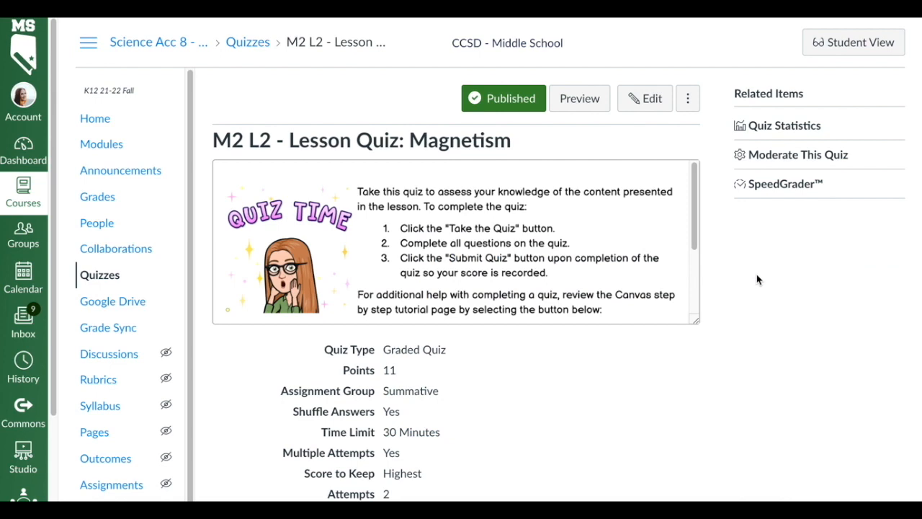
# In SpeedGrader, review questions 6, 7 and 12, then advance to the third student's submission.
pyautogui.click(785, 185)
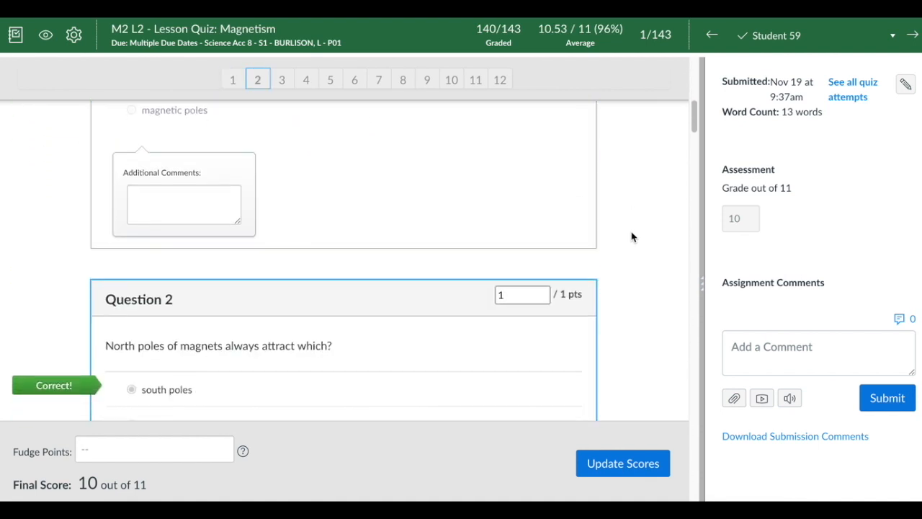
pyautogui.click(281, 79)
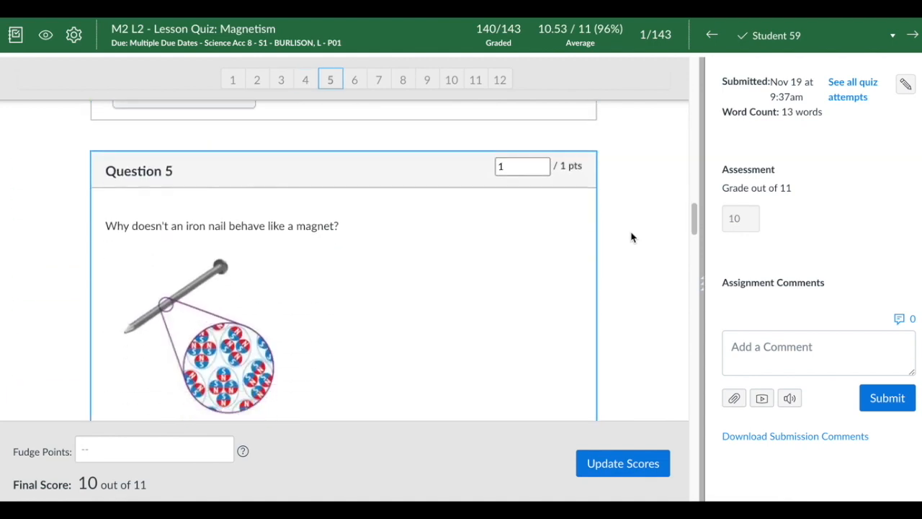
pyautogui.click(354, 79)
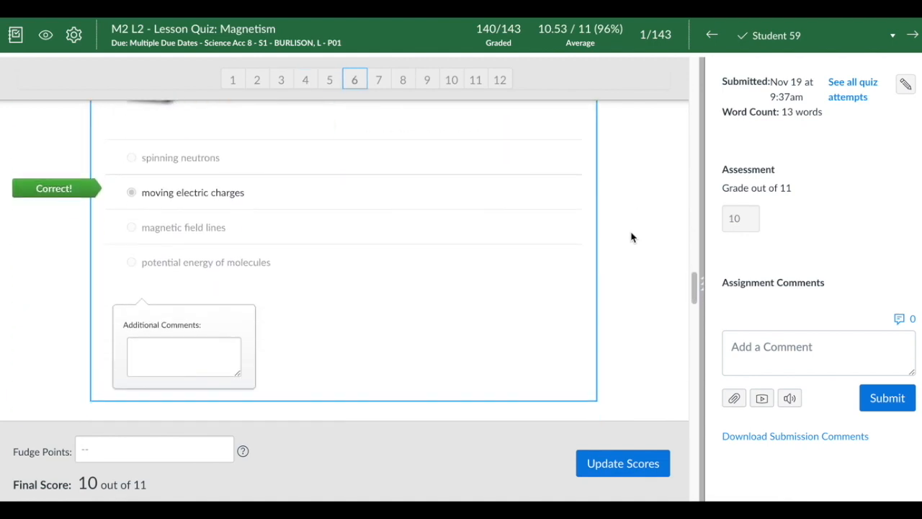
pyautogui.click(378, 79)
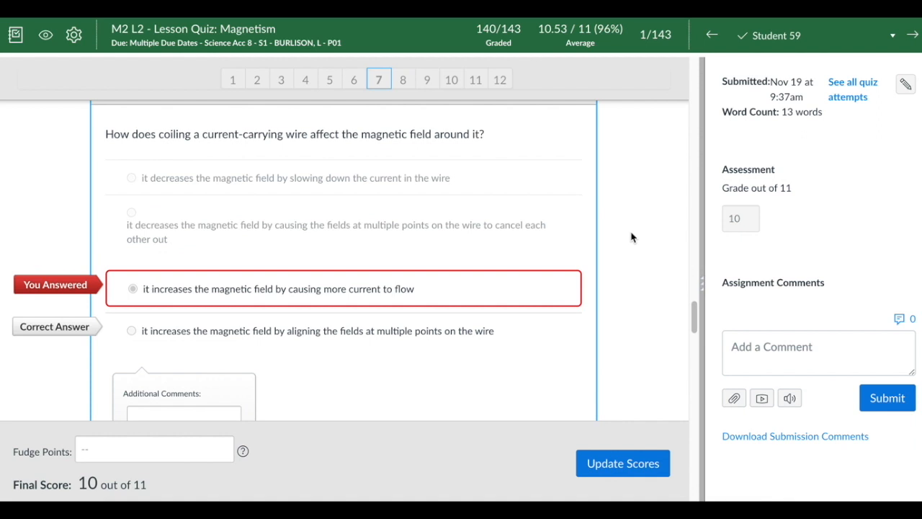
pyautogui.moveTo(484, 110)
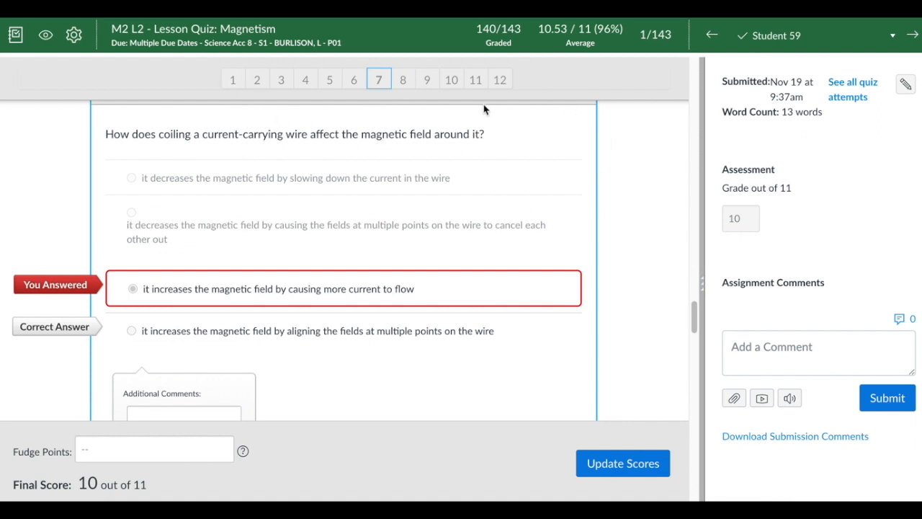
pyautogui.moveTo(508, 105)
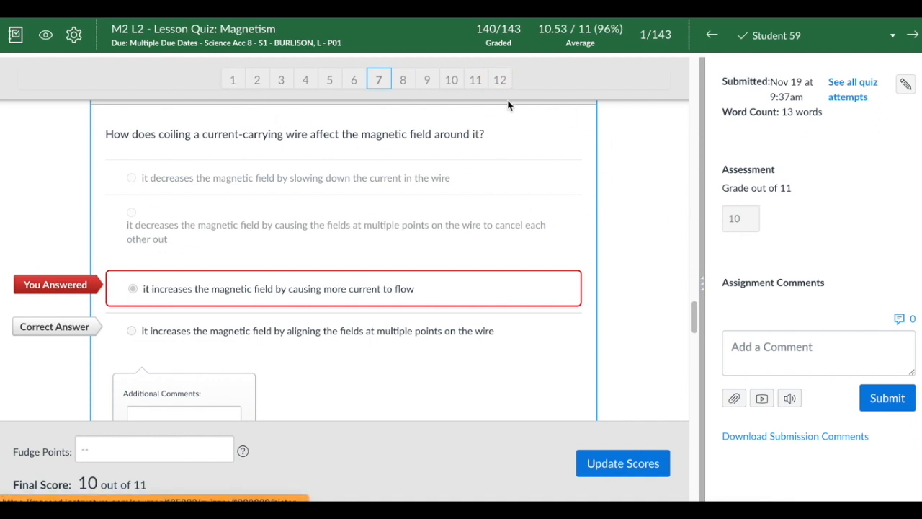
pyautogui.click(498, 79)
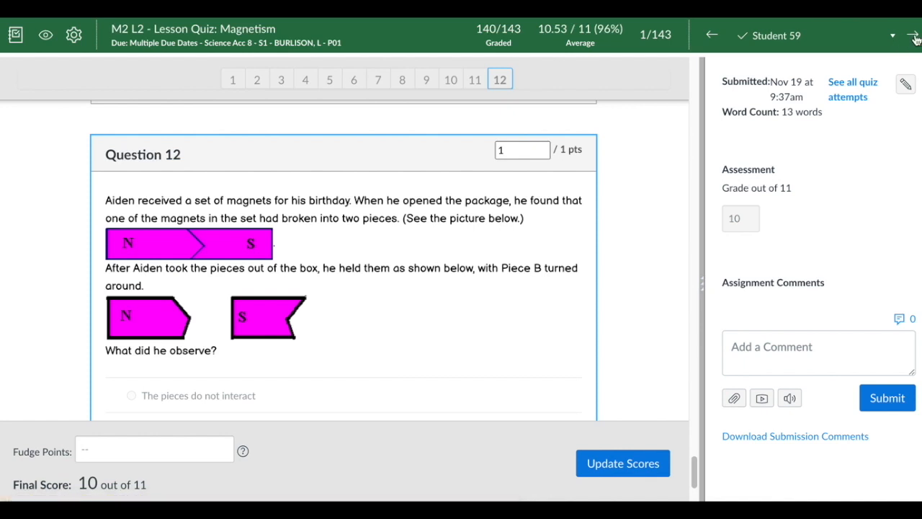
pyautogui.click(916, 35)
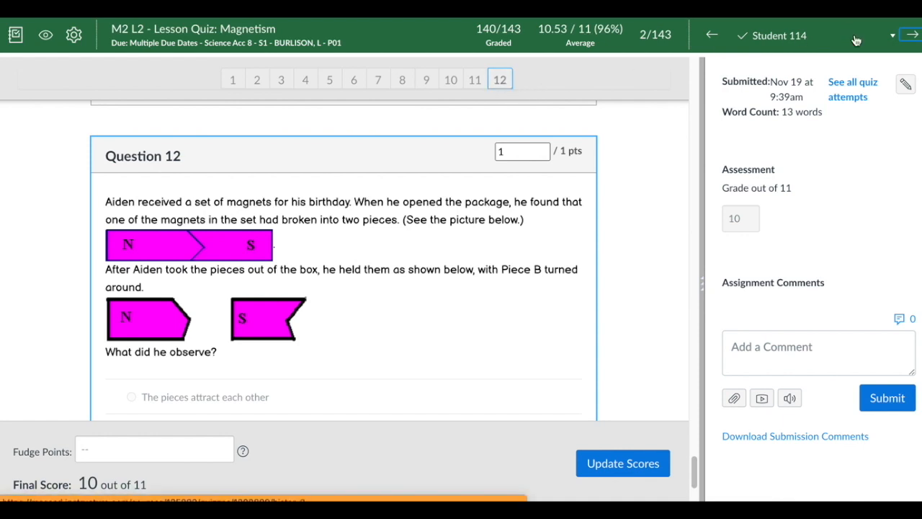
pyautogui.click(910, 35)
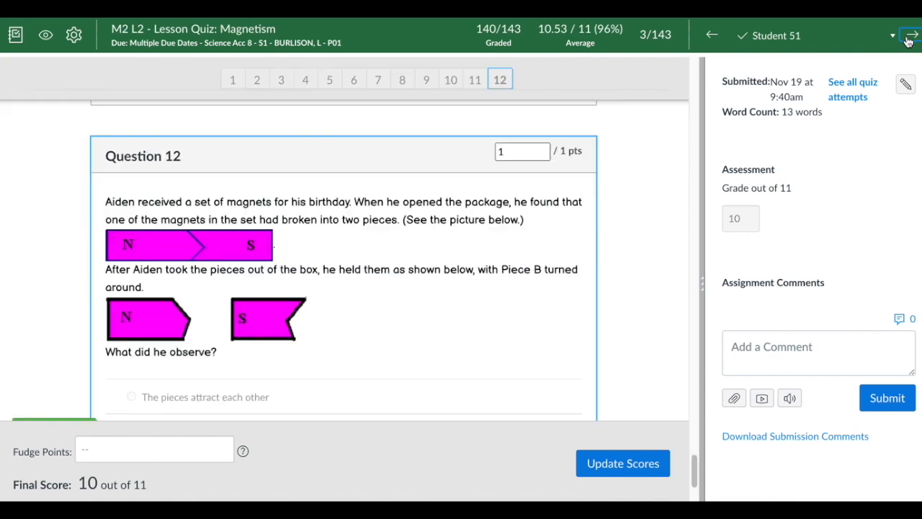
pyautogui.moveTo(375, 184)
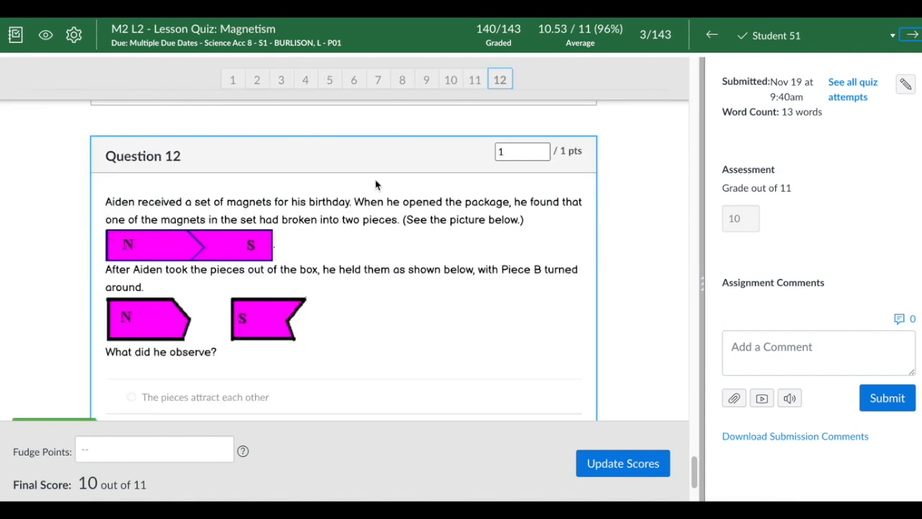
pyautogui.moveTo(663, 253)
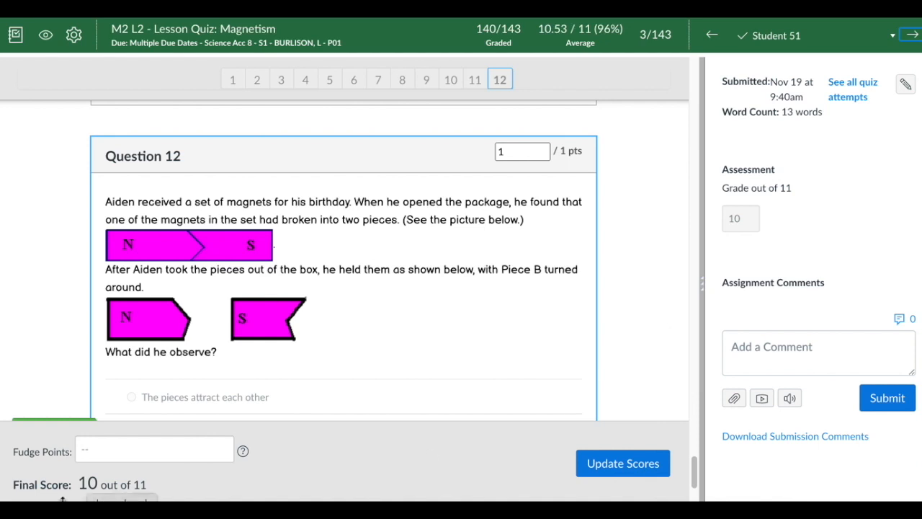
# Add 5 fudge points to raise the grade to 15, then view the student's full quiz attempts.
pyautogui.click(153, 450)
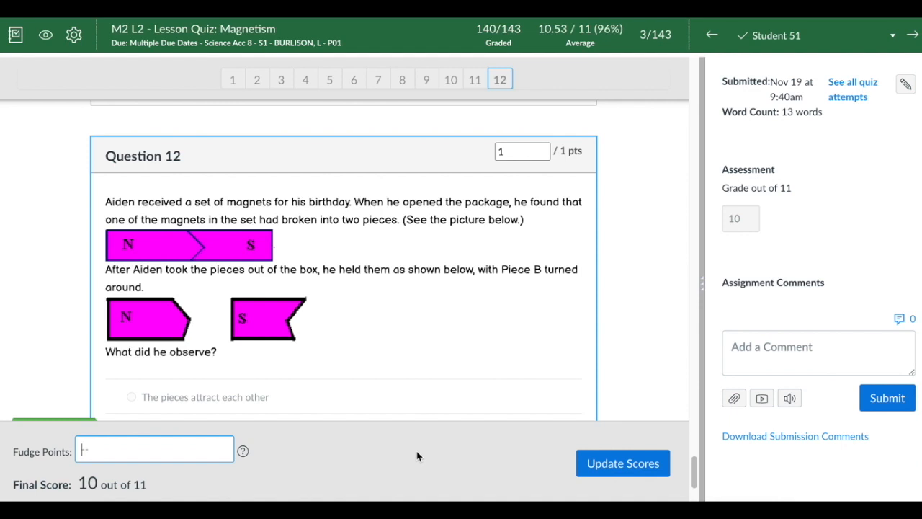
pyautogui.write('5')
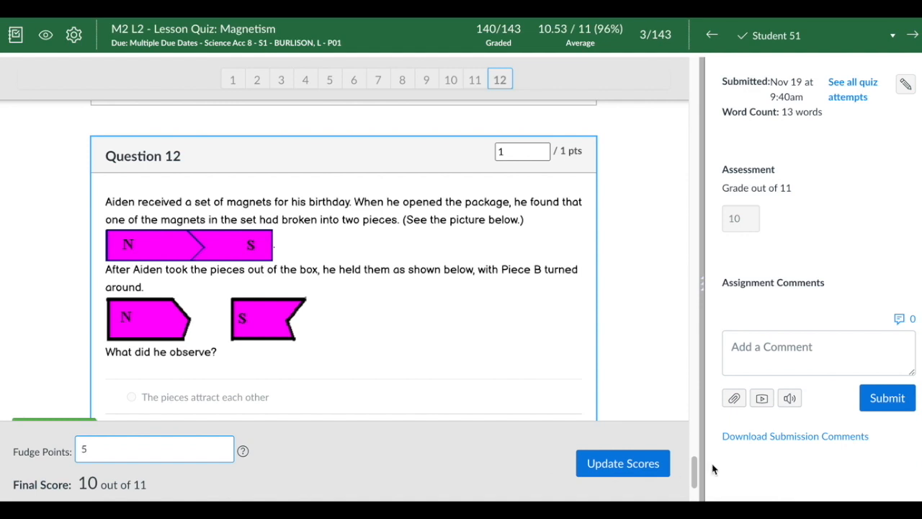
pyautogui.click(622, 462)
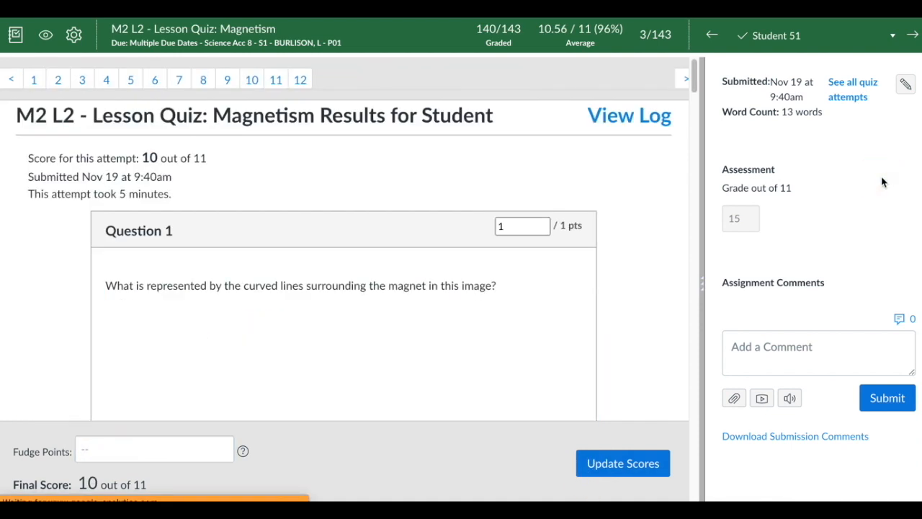
pyautogui.click(300, 79)
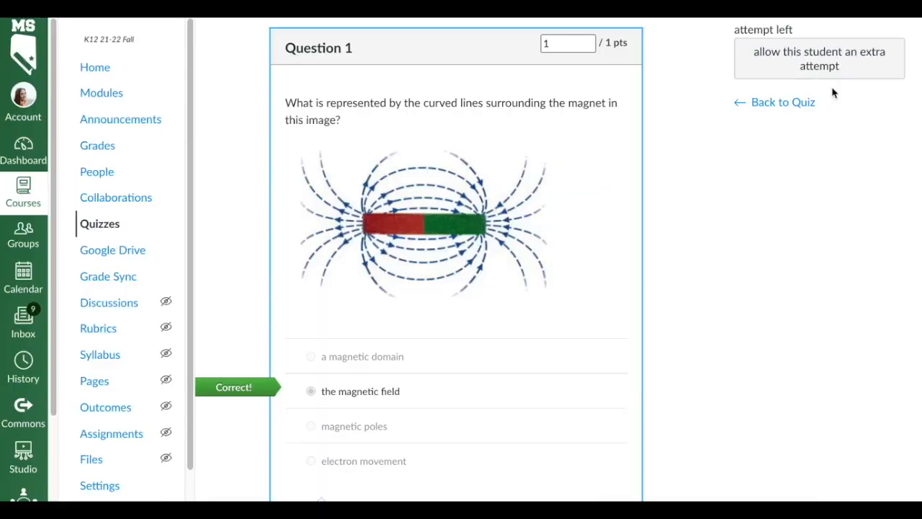
pyautogui.moveTo(839, 125)
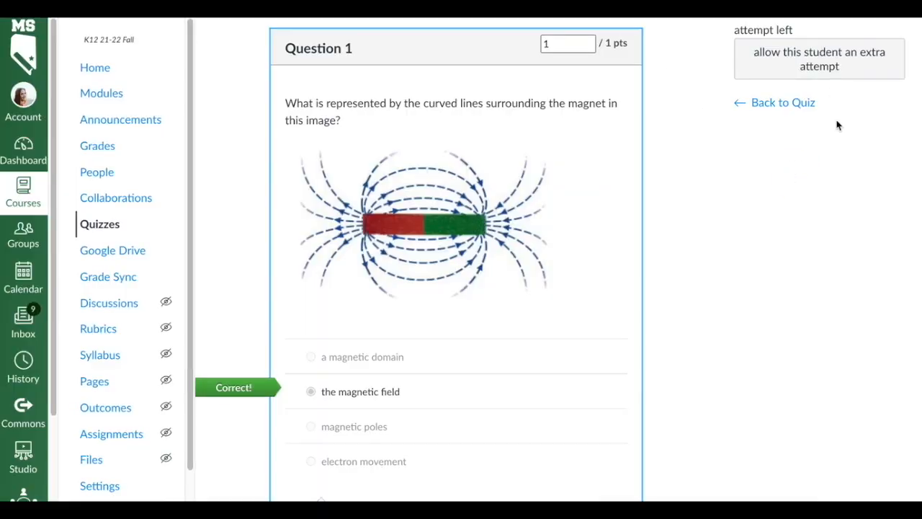
pyautogui.moveTo(770, 61)
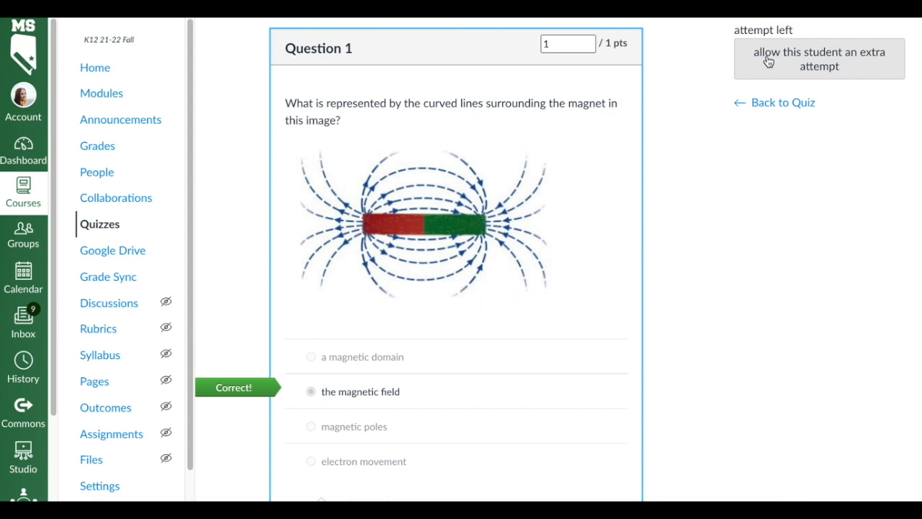
pyautogui.moveTo(843, 64)
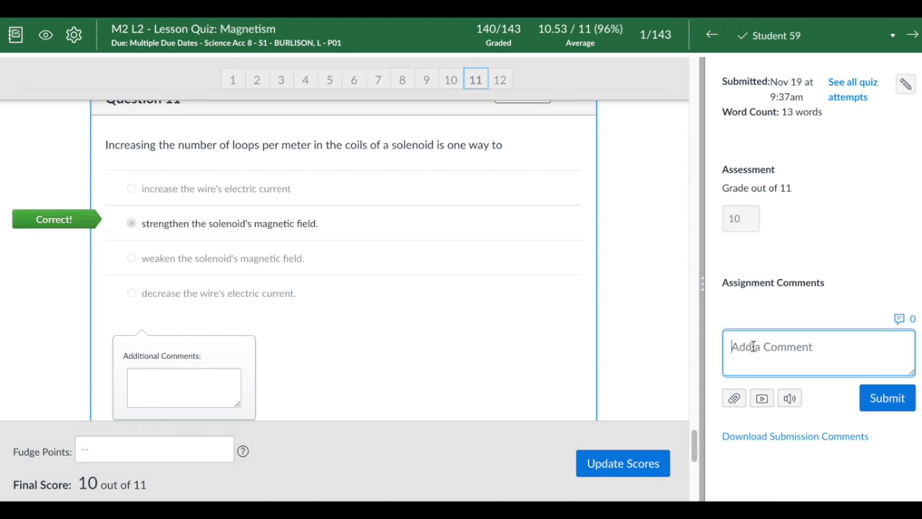
# Start an assignment comment, then jump through questions 12 and 6 to question 1.
pyautogui.click(819, 351)
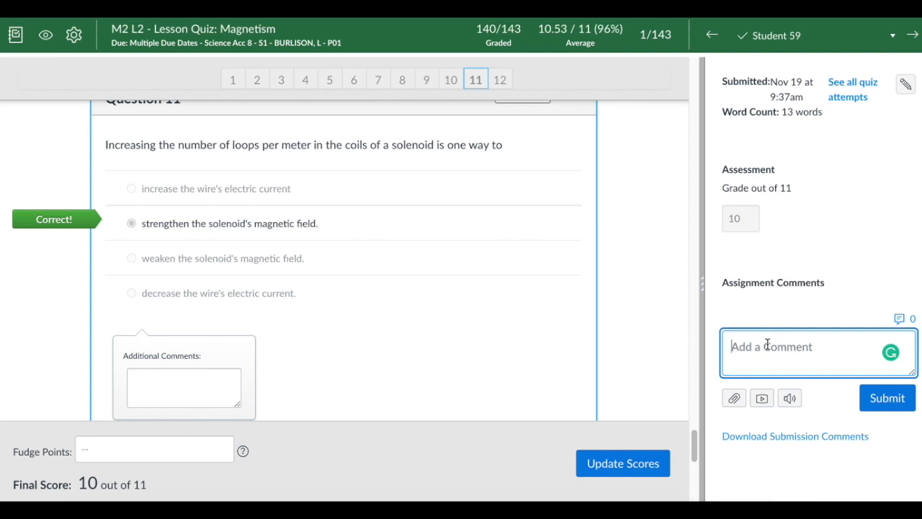
pyautogui.write('1')
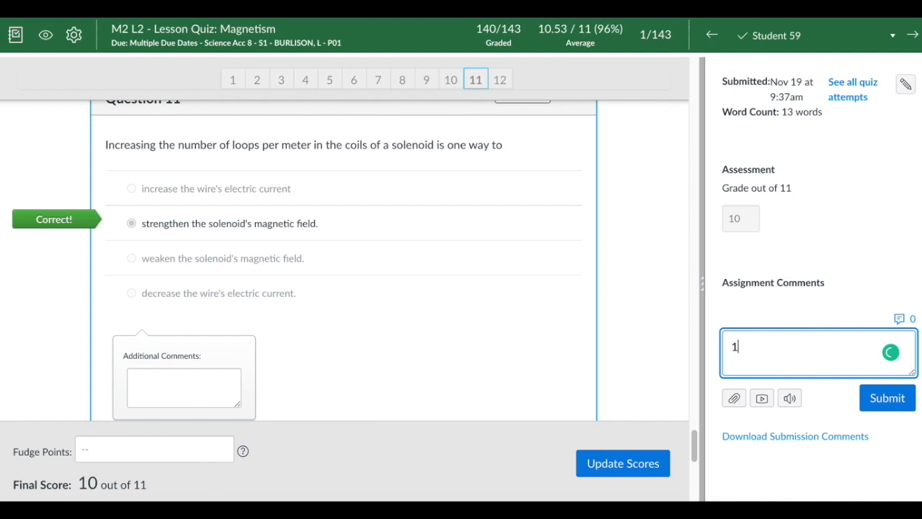
pyautogui.click(498, 80)
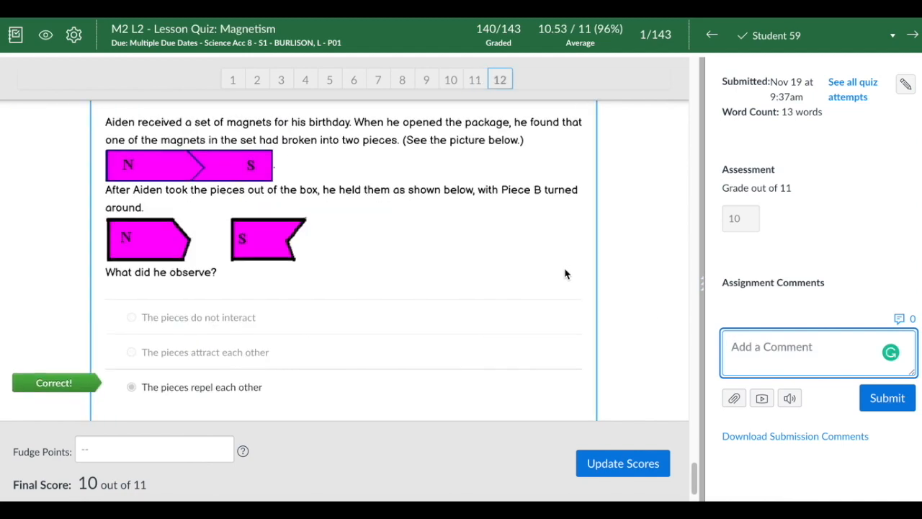
pyautogui.click(354, 79)
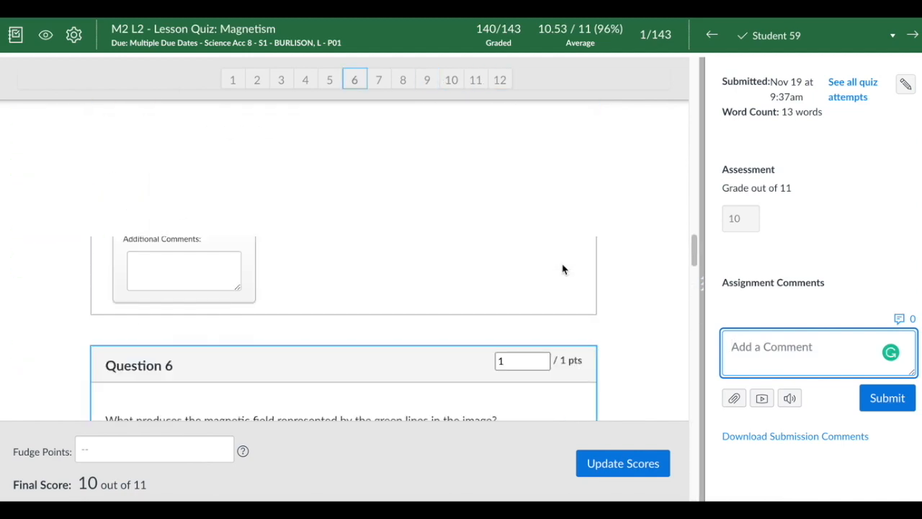
pyautogui.click(232, 79)
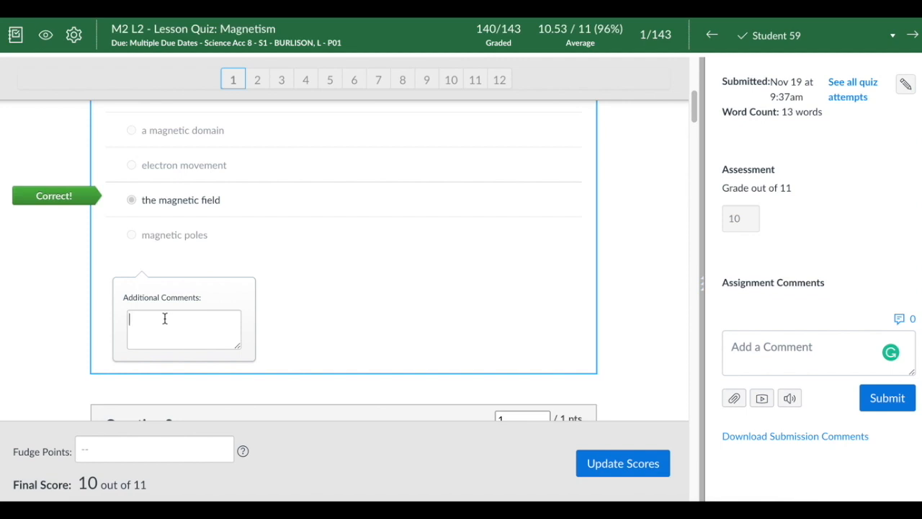
# Enter 'type comment' in question 1's Additional Comments box for the first student.
pyautogui.write('tye')
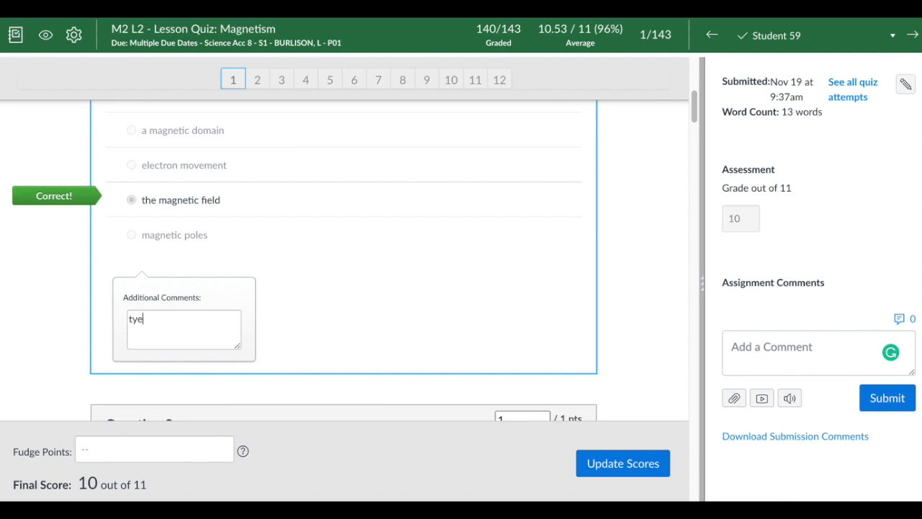
pyautogui.write('type comme')
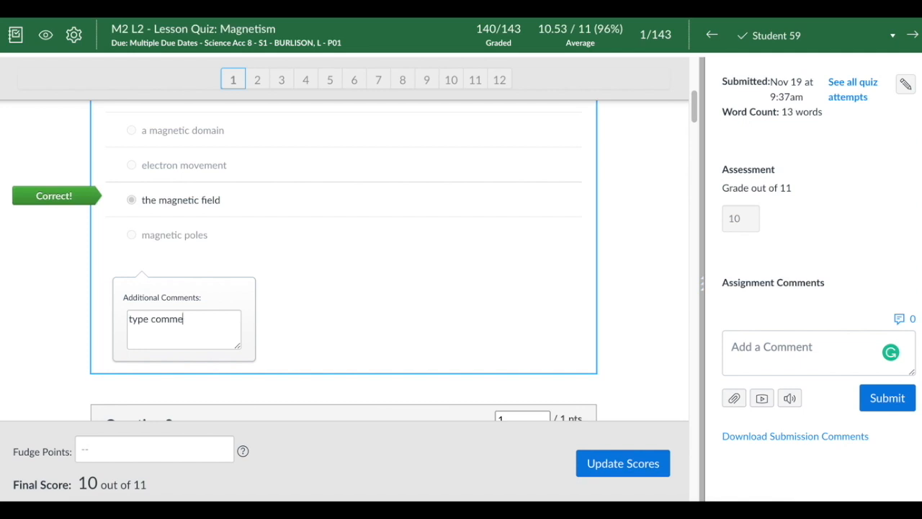
pyautogui.click(819, 352)
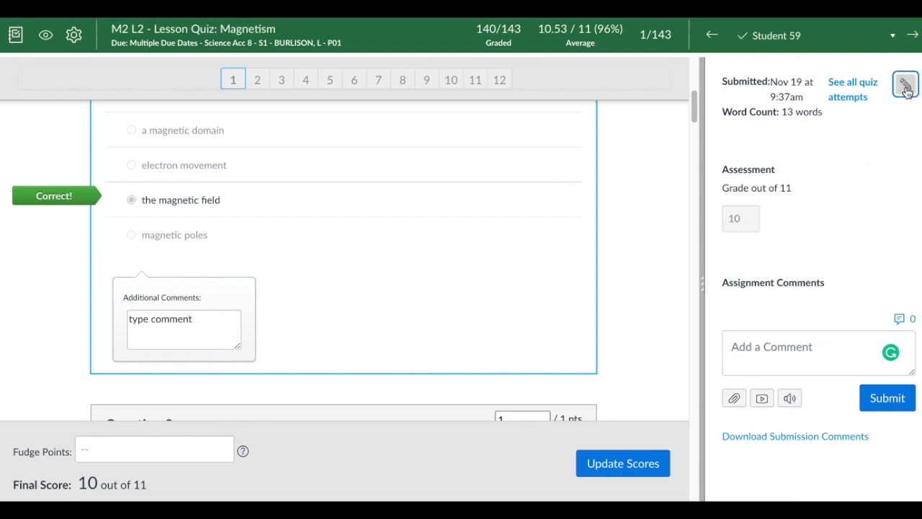
pyautogui.click(905, 83)
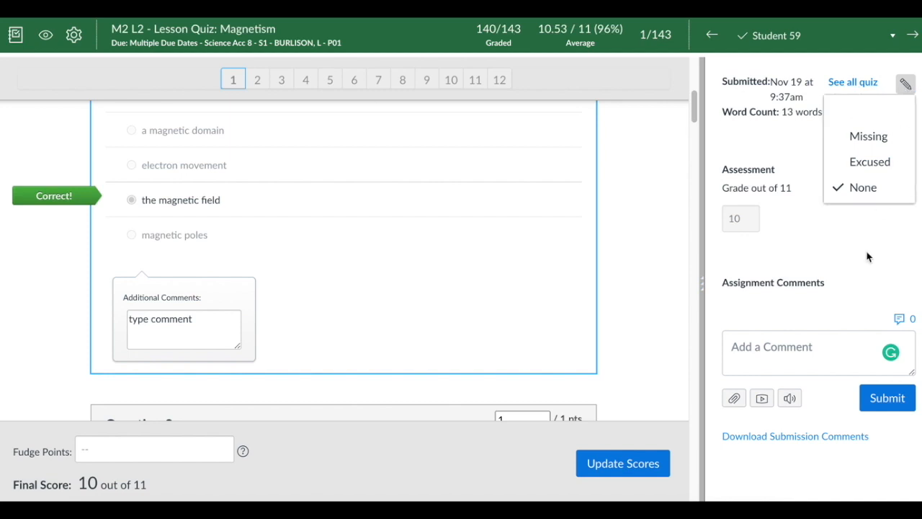
pyautogui.click(905, 83)
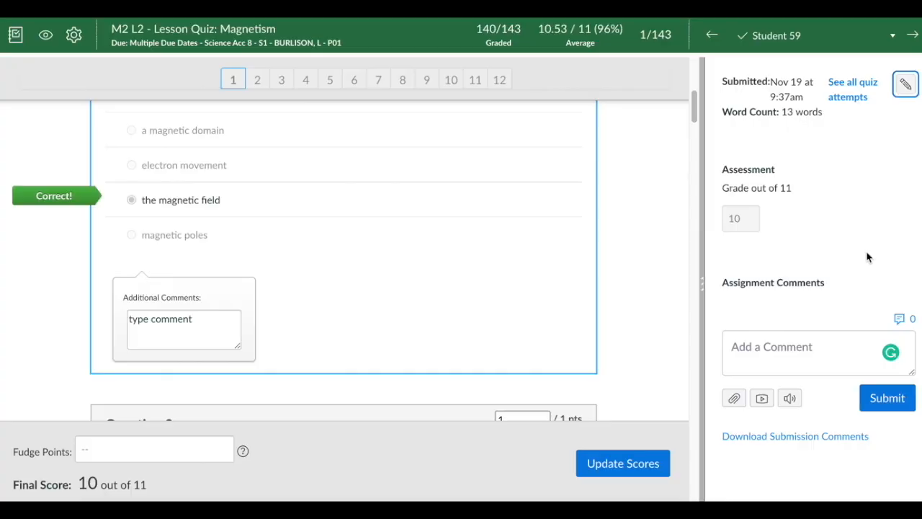